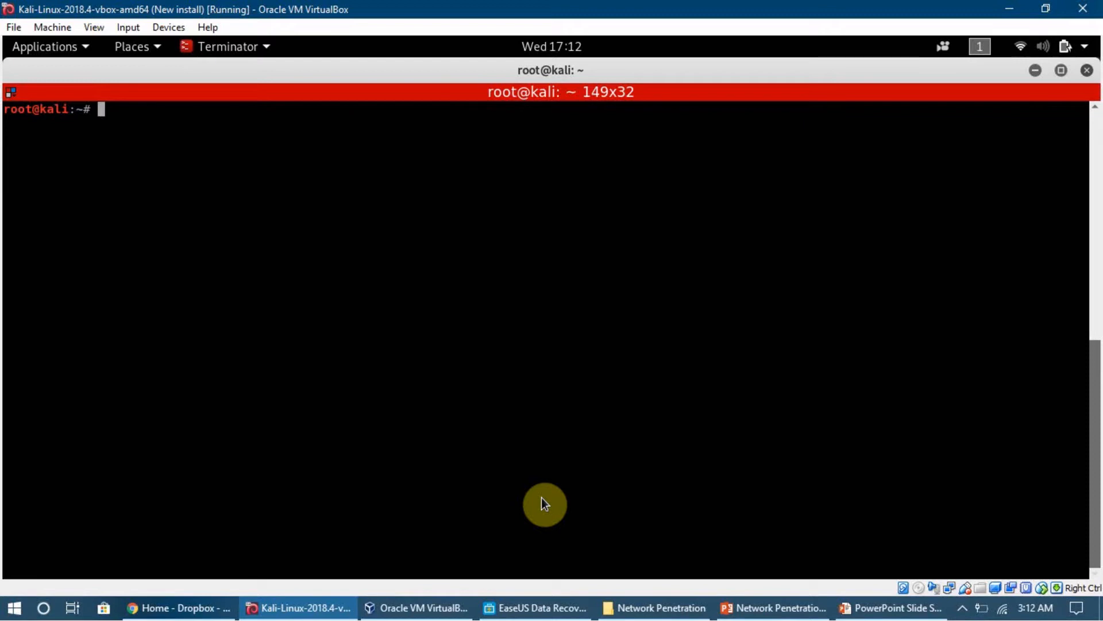
- Run ifconfig to list interfaces, showing wlan0 with MAC be:2f:73:79:f3:71
{"action": "type", "text": "ifconfig"}
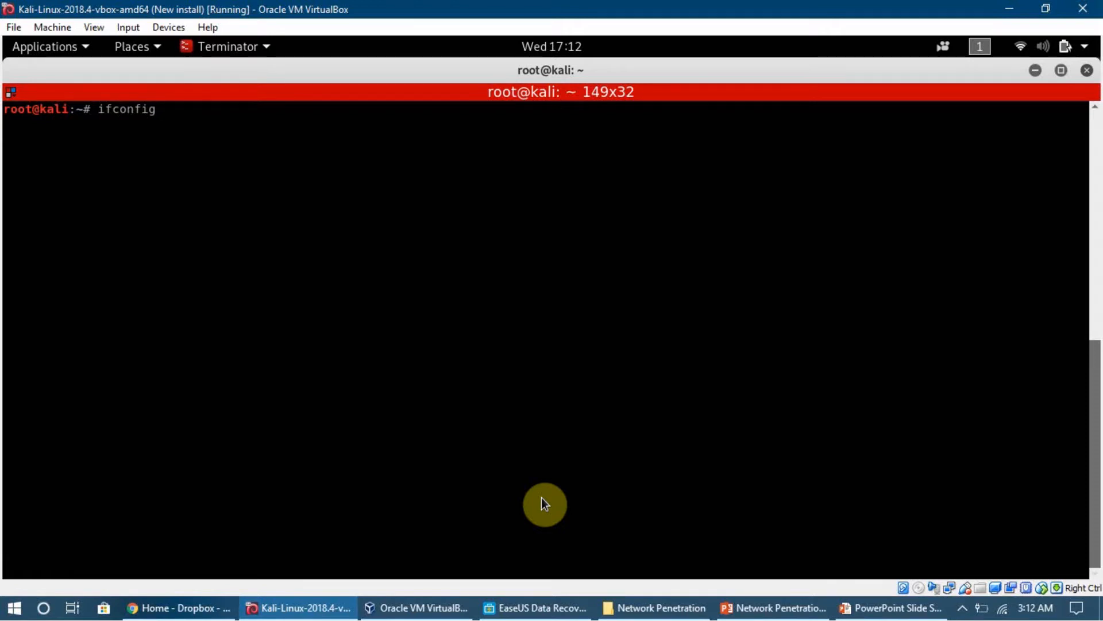
{"action": "key", "text": "Return"}
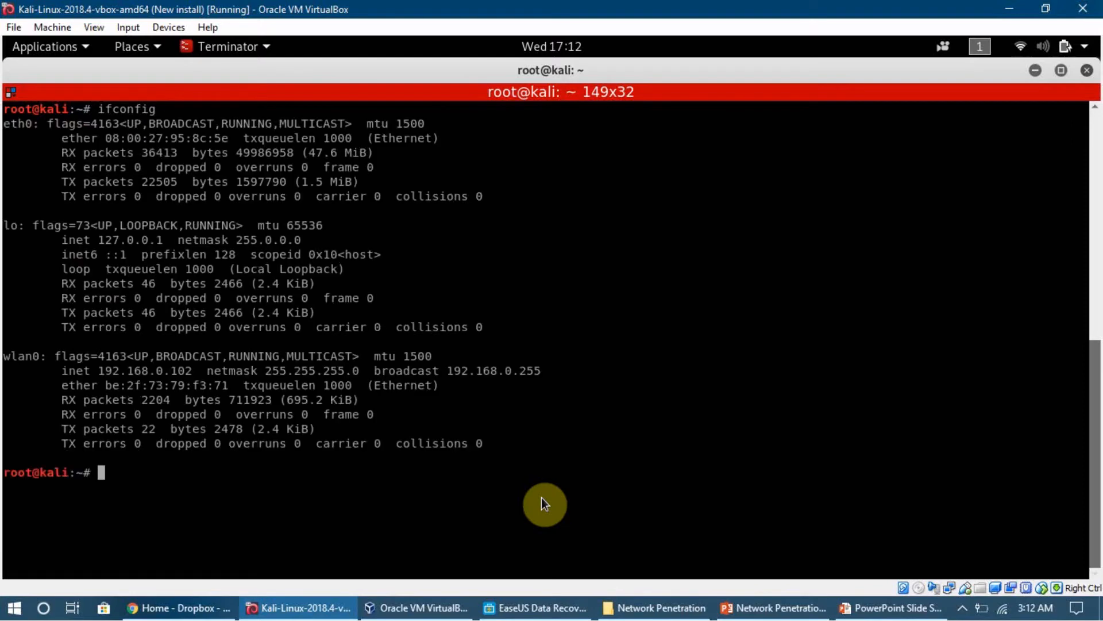
{"action": "mouse_move", "coordinate": [99, 205]}
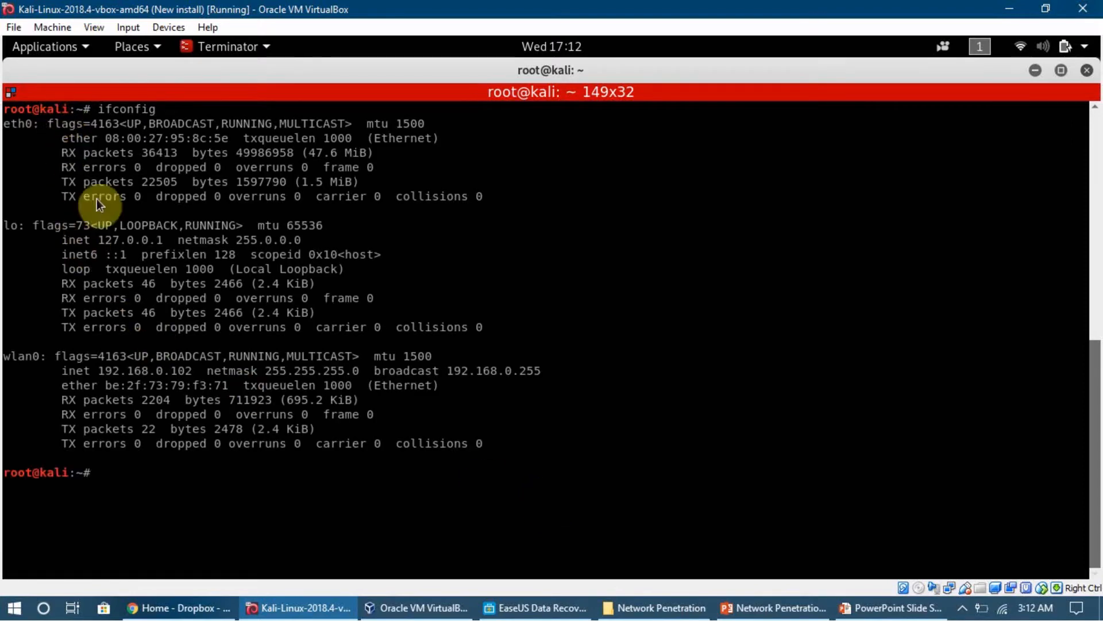
{"action": "mouse_move", "coordinate": [243, 338]}
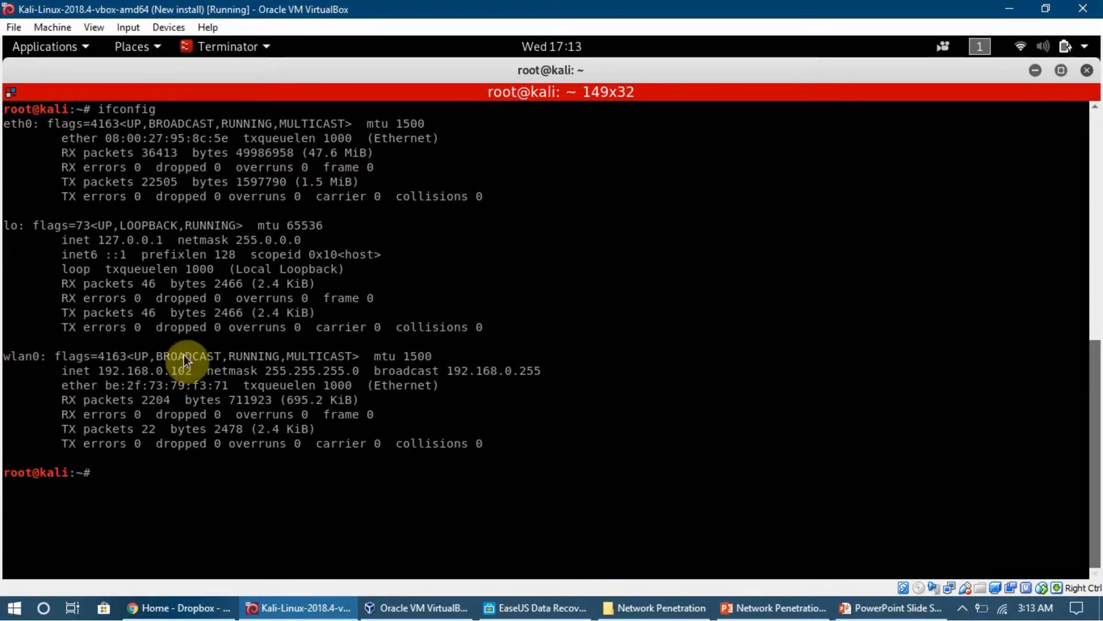
{"action": "mouse_move", "coordinate": [306, 387]}
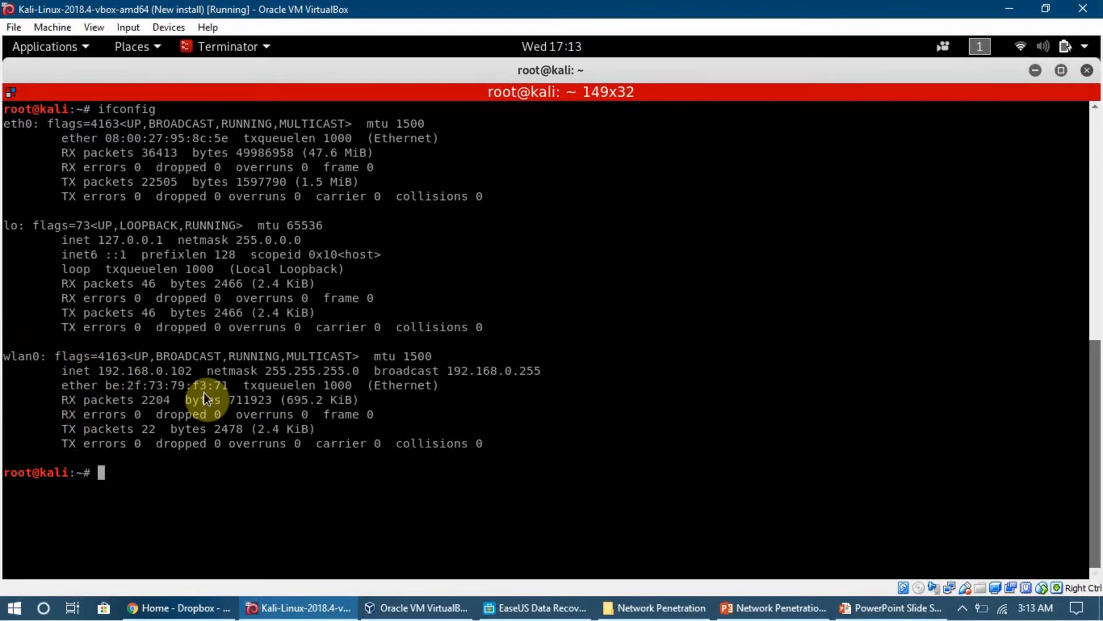
{"action": "mouse_move", "coordinate": [159, 444]}
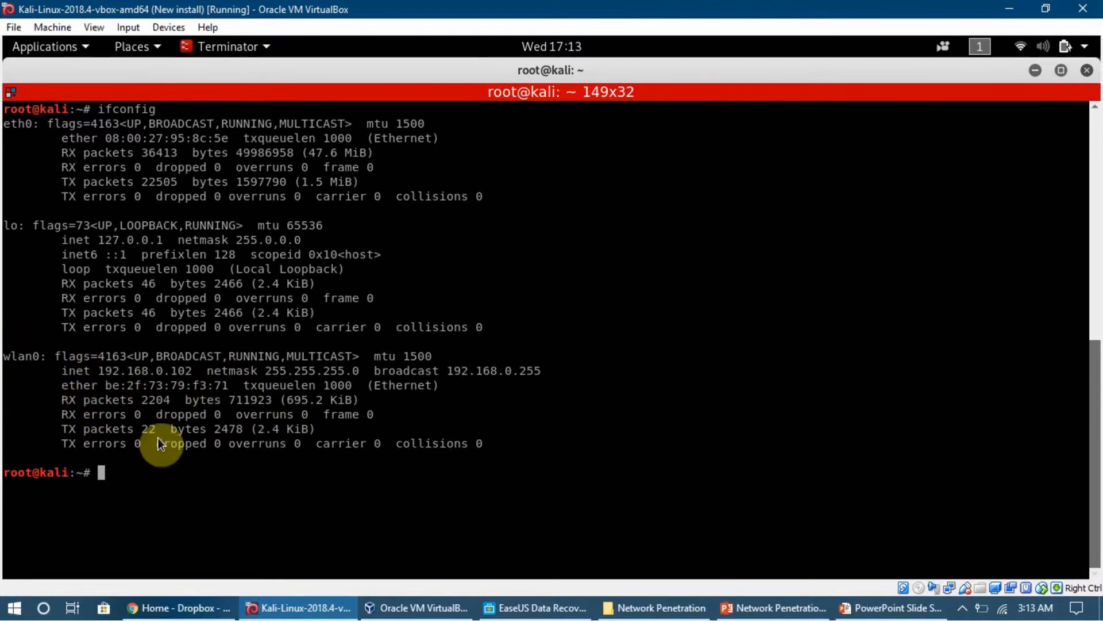
{"action": "mouse_move", "coordinate": [175, 467]}
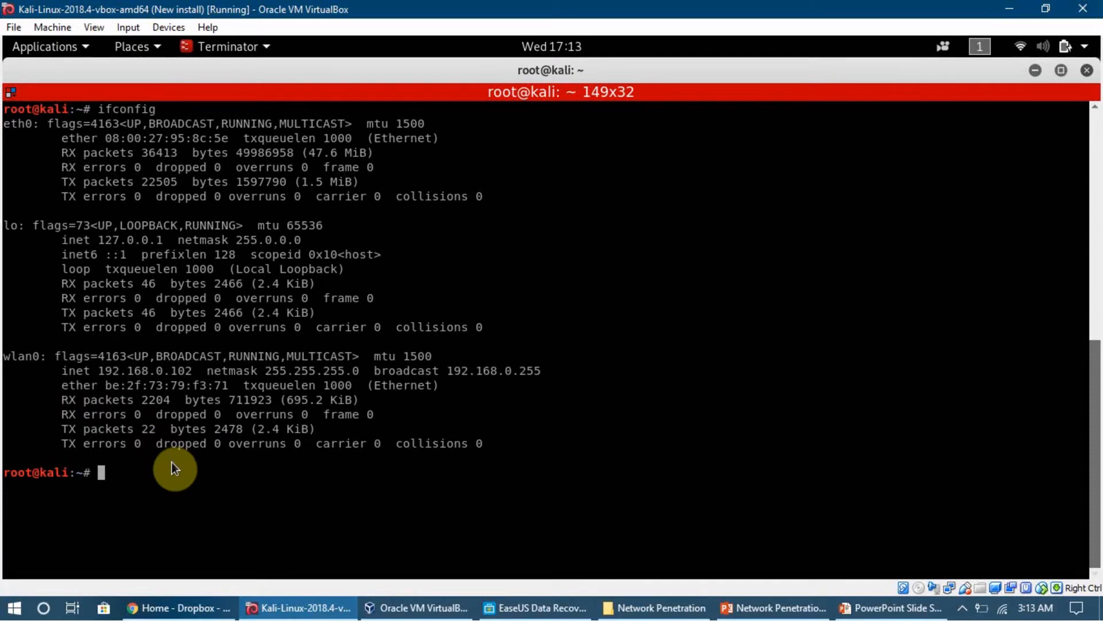
{"action": "mouse_move", "coordinate": [108, 398]}
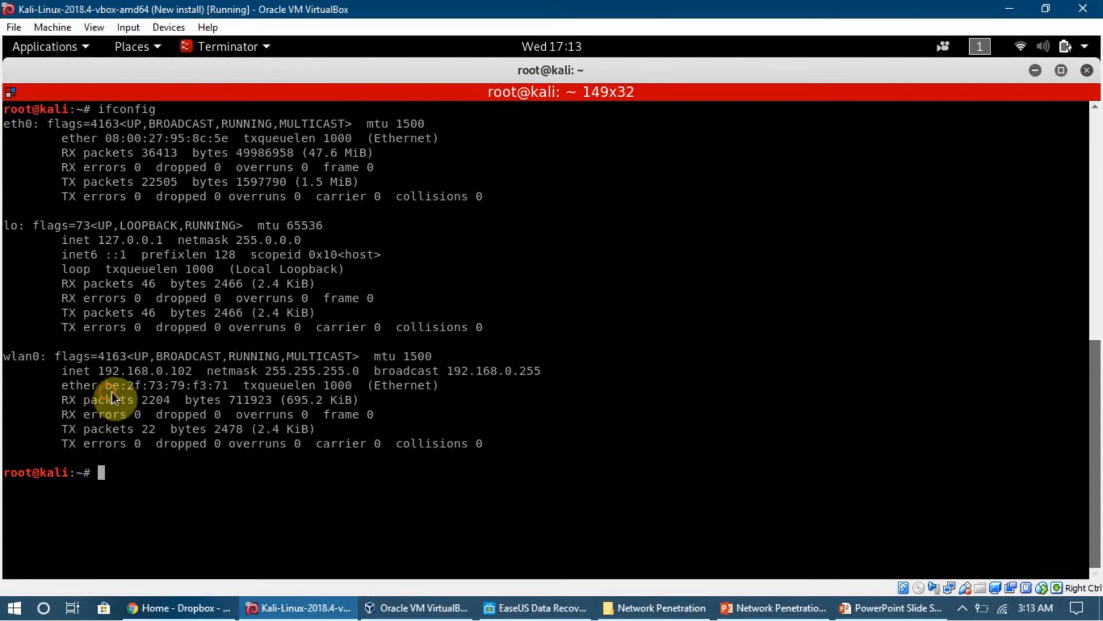
{"action": "mouse_move", "coordinate": [199, 400]}
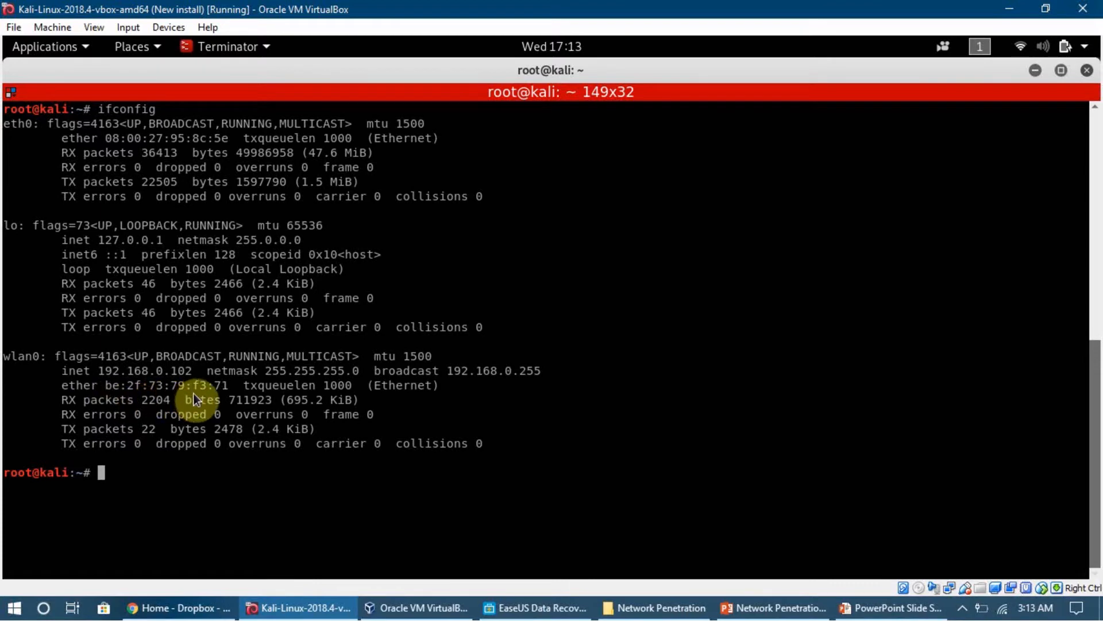
{"action": "mouse_move", "coordinate": [84, 407]}
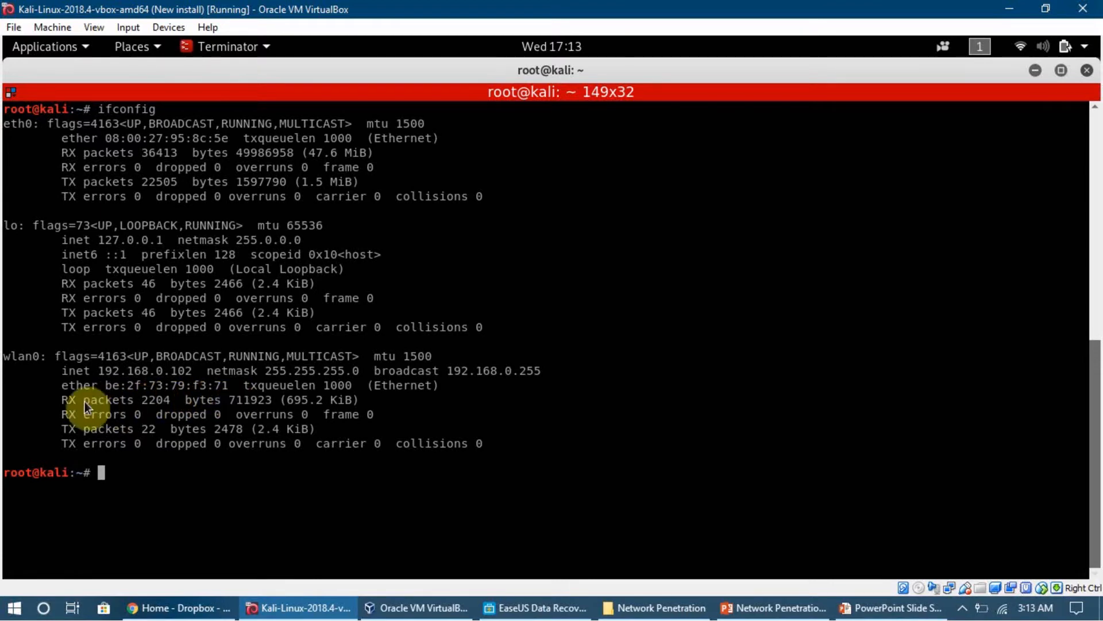
{"action": "mouse_move", "coordinate": [33, 371]}
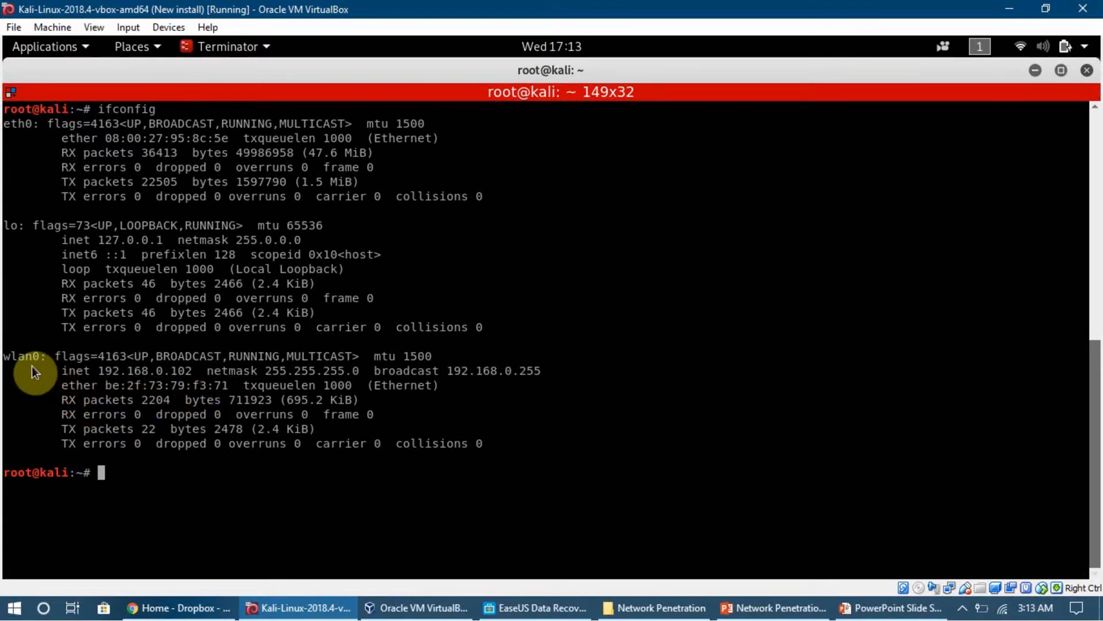
{"action": "mouse_move", "coordinate": [148, 440]}
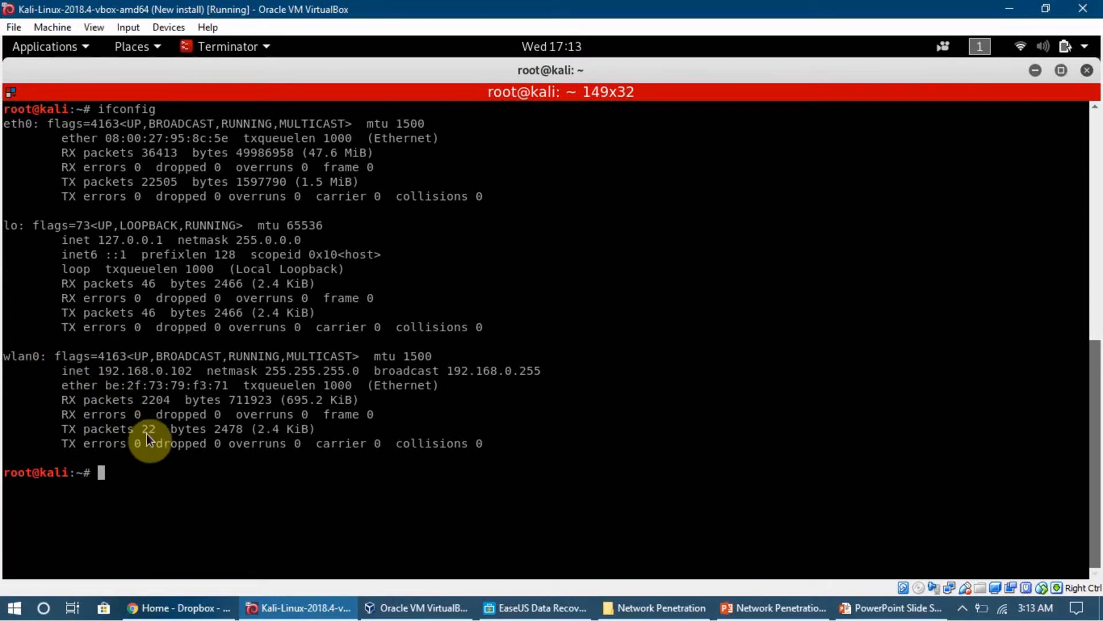
{"action": "mouse_move", "coordinate": [175, 476]}
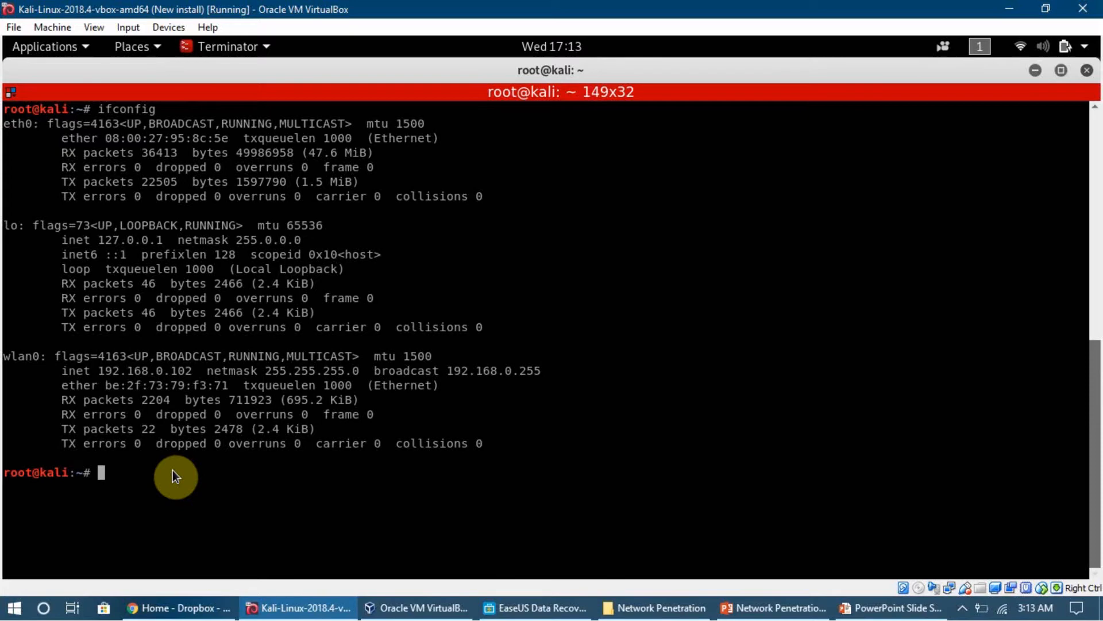
{"action": "mouse_move", "coordinate": [161, 473]}
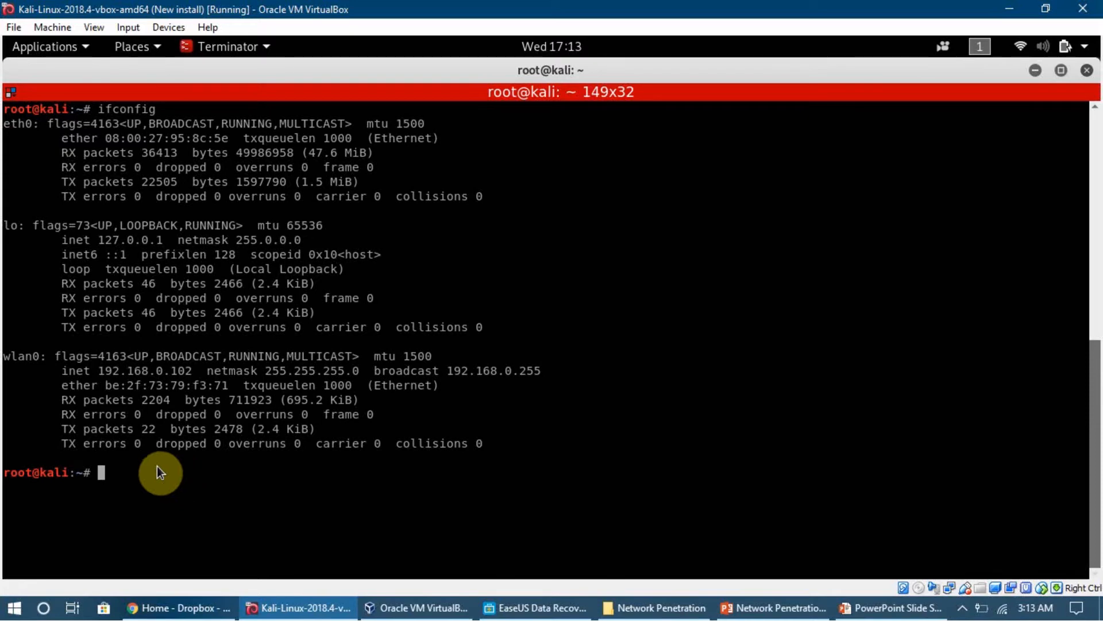
{"action": "mouse_move", "coordinate": [27, 361]}
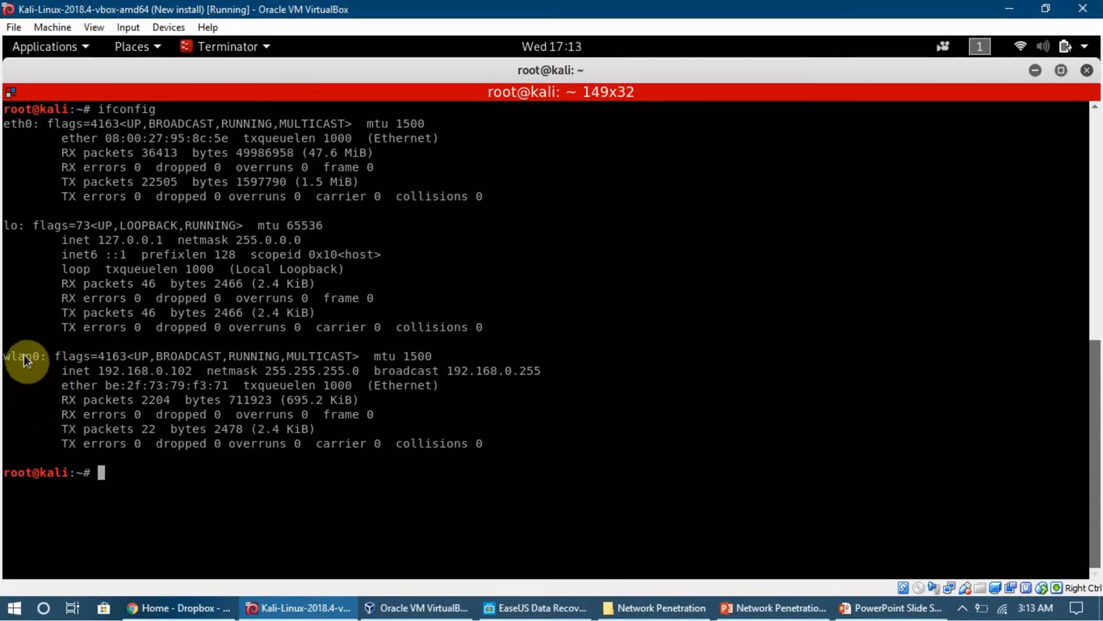
- Run 'ifconfig wlan0 down' to disable the wlan0 wireless interface
{"action": "type", "text": "ifc"}
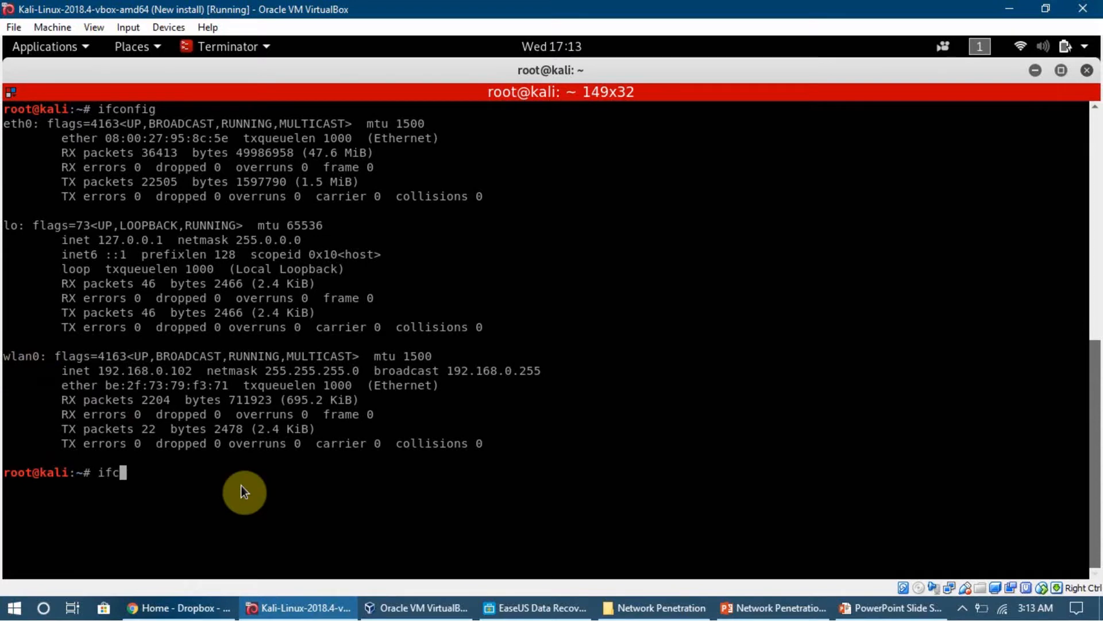
{"action": "type", "text": "onfig wlan0"}
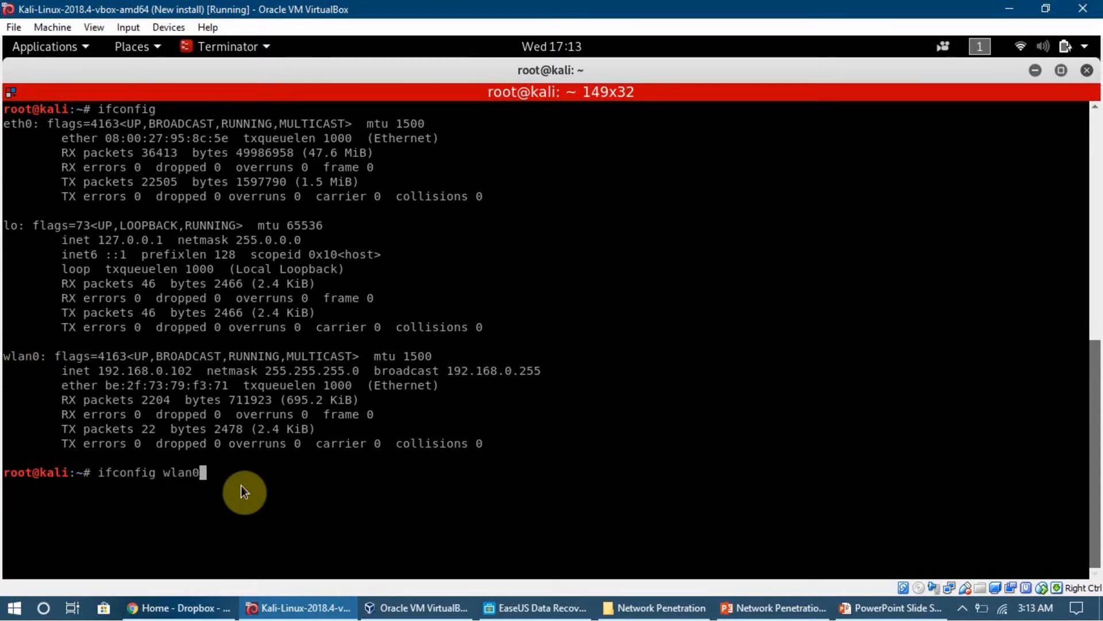
{"action": "type", "text": "down"}
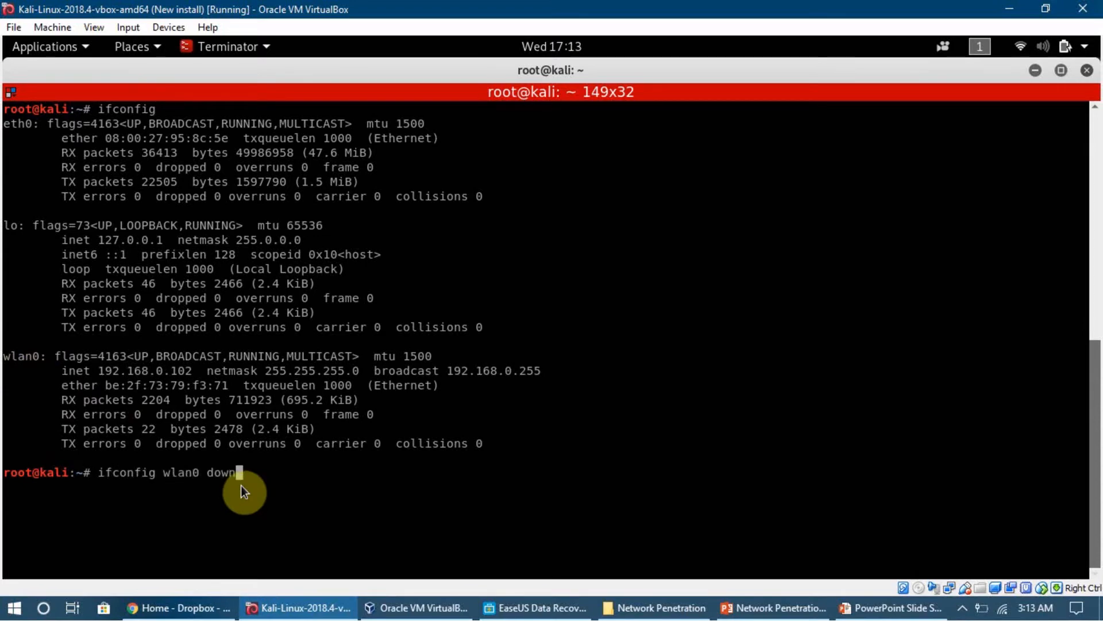
{"action": "mouse_move", "coordinate": [261, 483]}
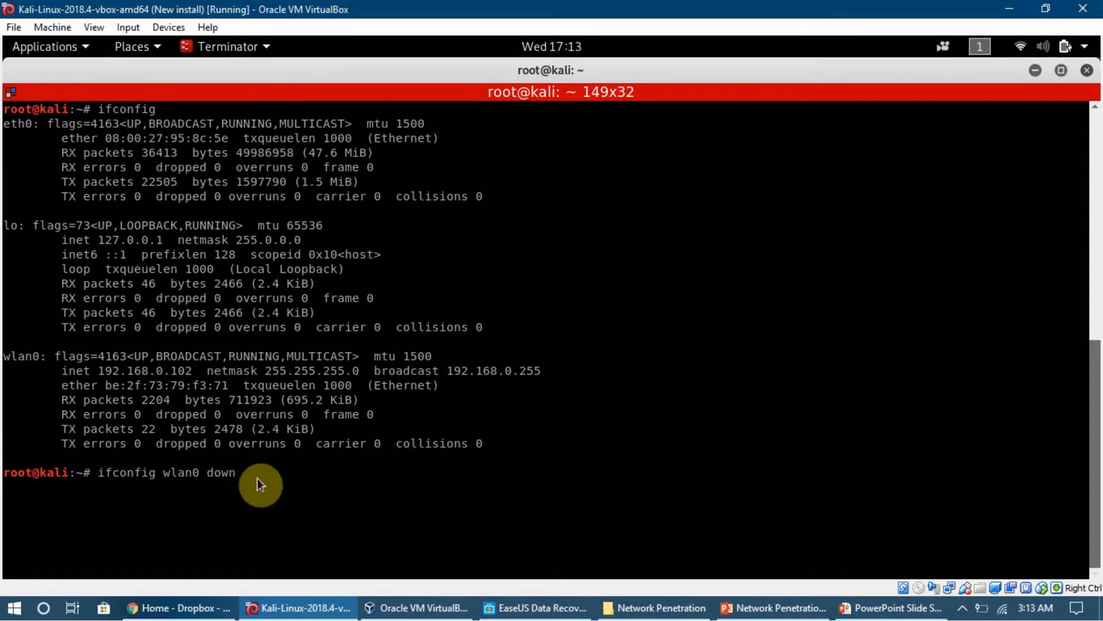
{"action": "key", "text": "Return"}
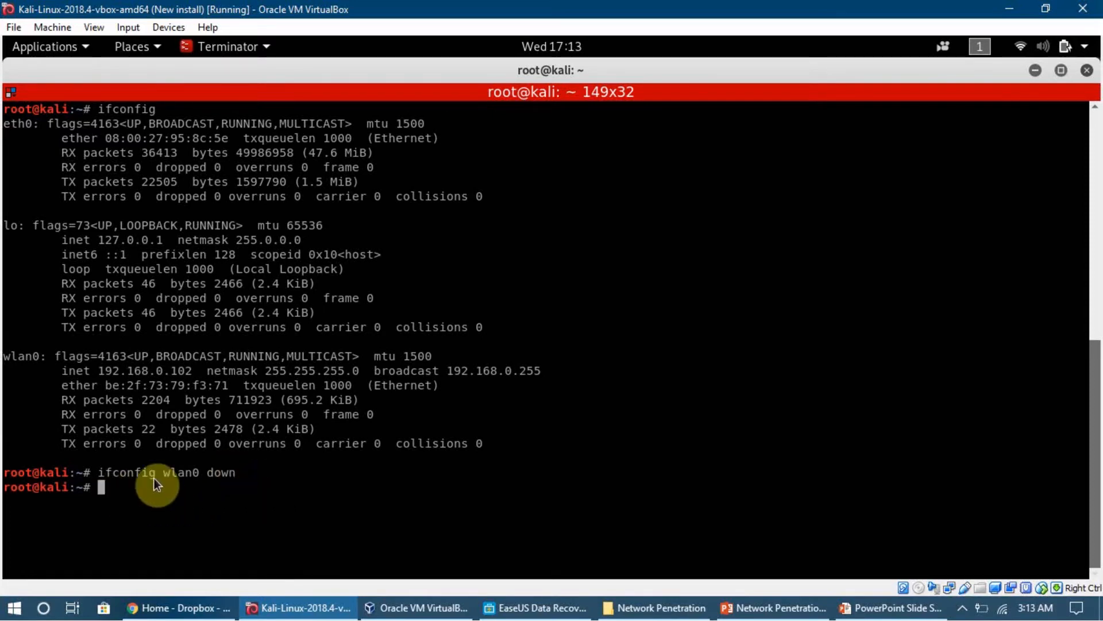
{"action": "mouse_move", "coordinate": [130, 493]}
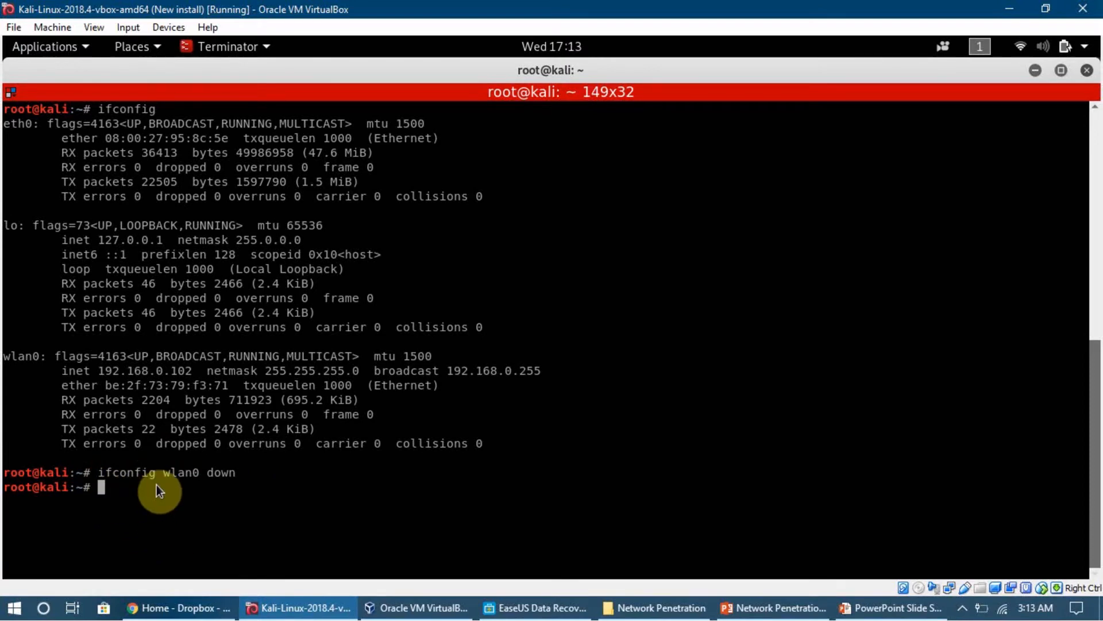
- Run 'macchanger --help' to display its usage and options, including the fully random MAC option
{"action": "type", "text": "macc"}
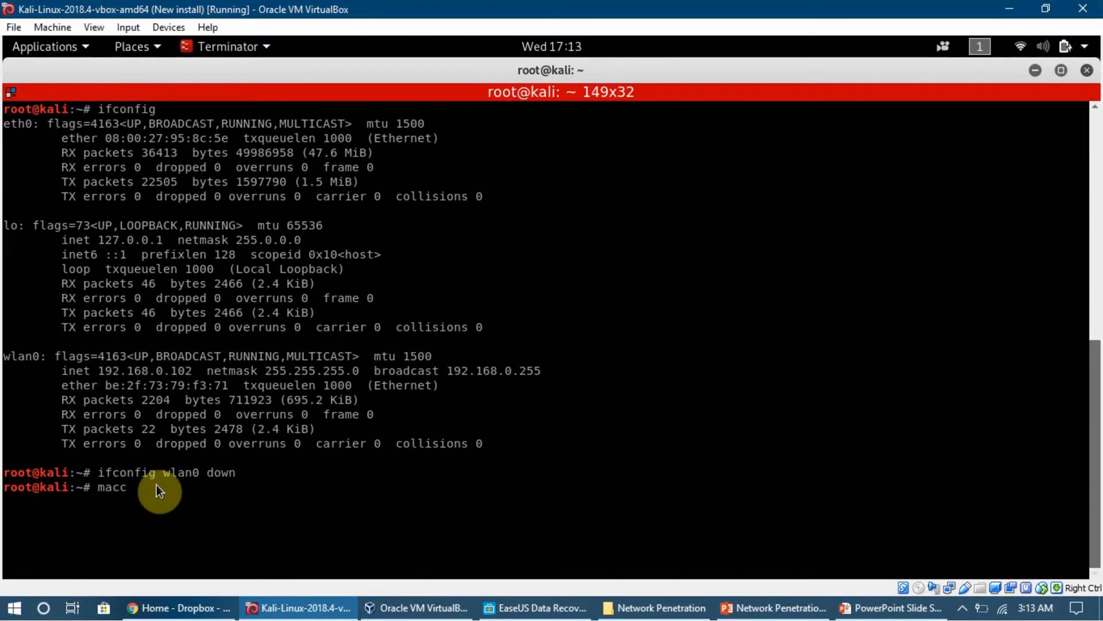
{"action": "type", "text": "hanger"}
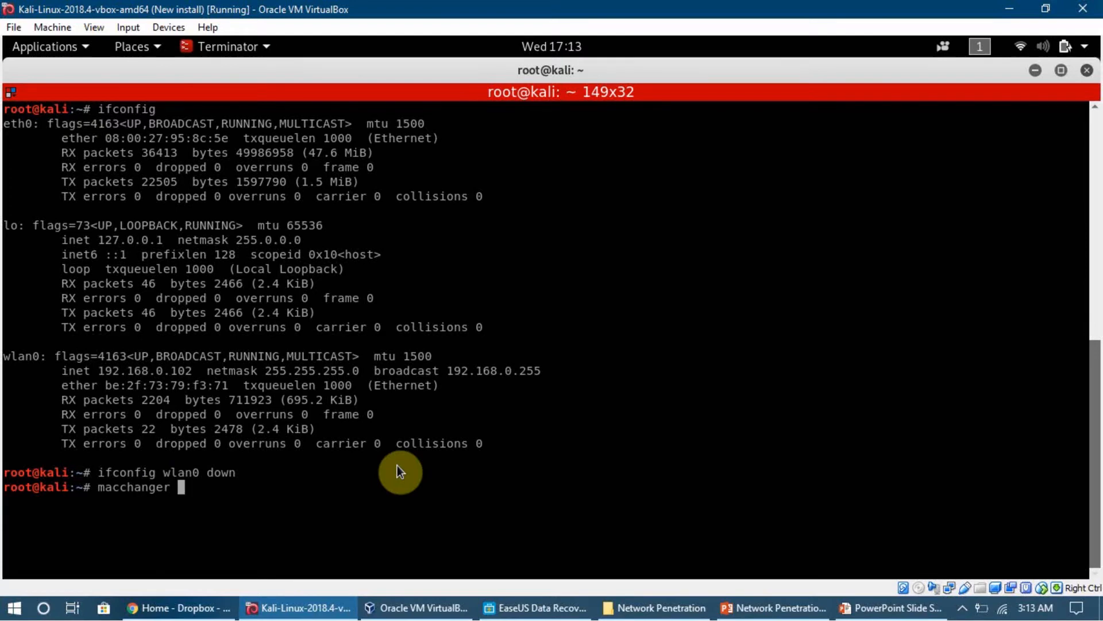
{"action": "type", "text": "--help"}
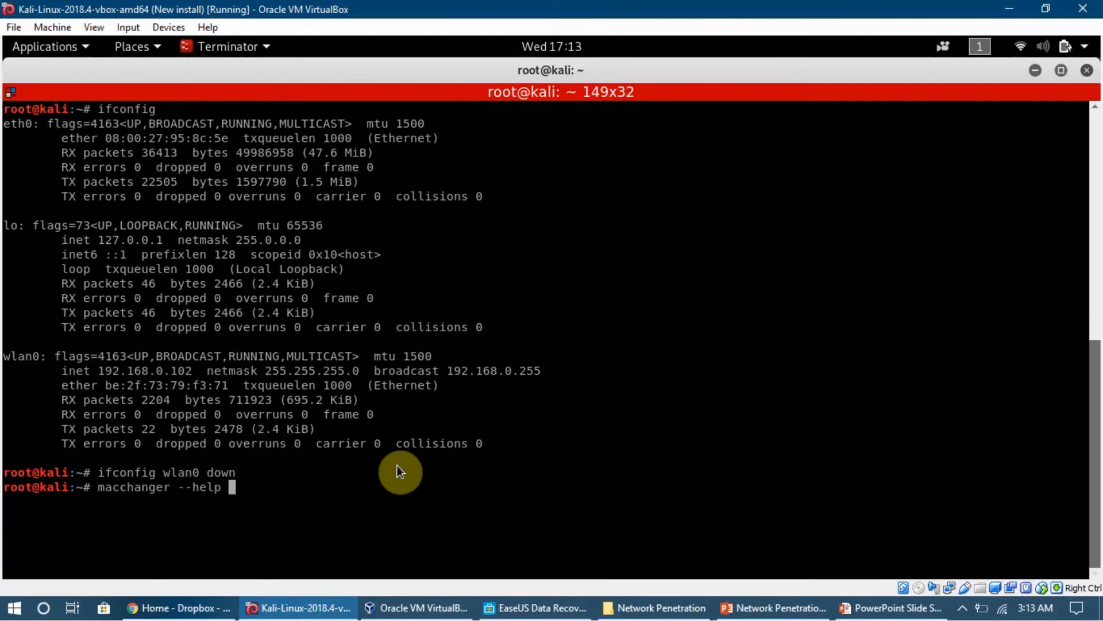
{"action": "key", "text": "Return"}
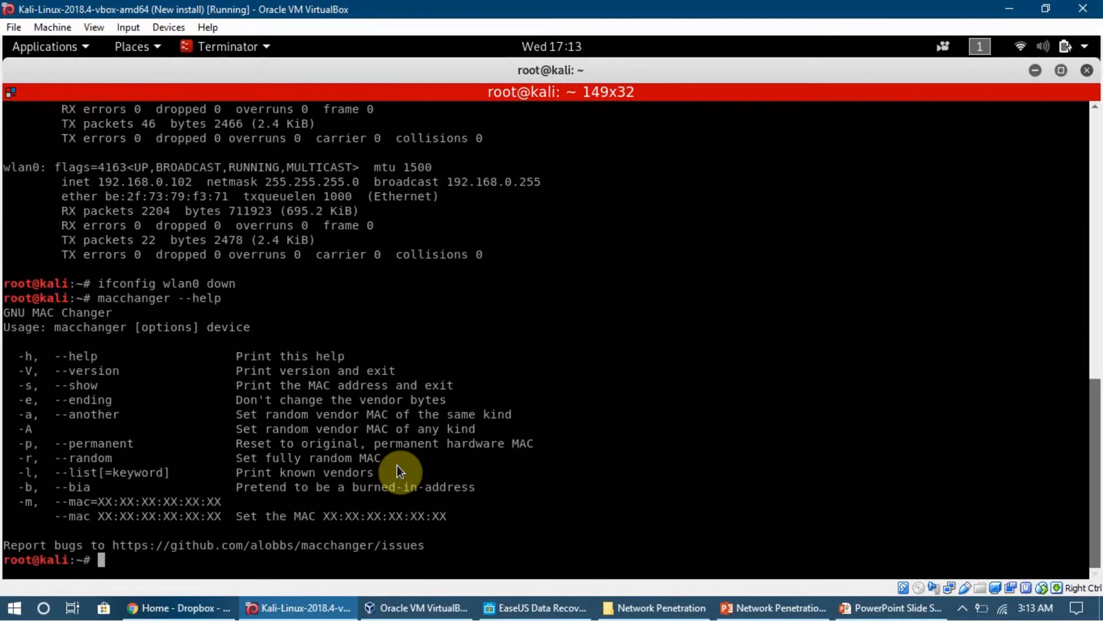
{"action": "mouse_move", "coordinate": [189, 351]}
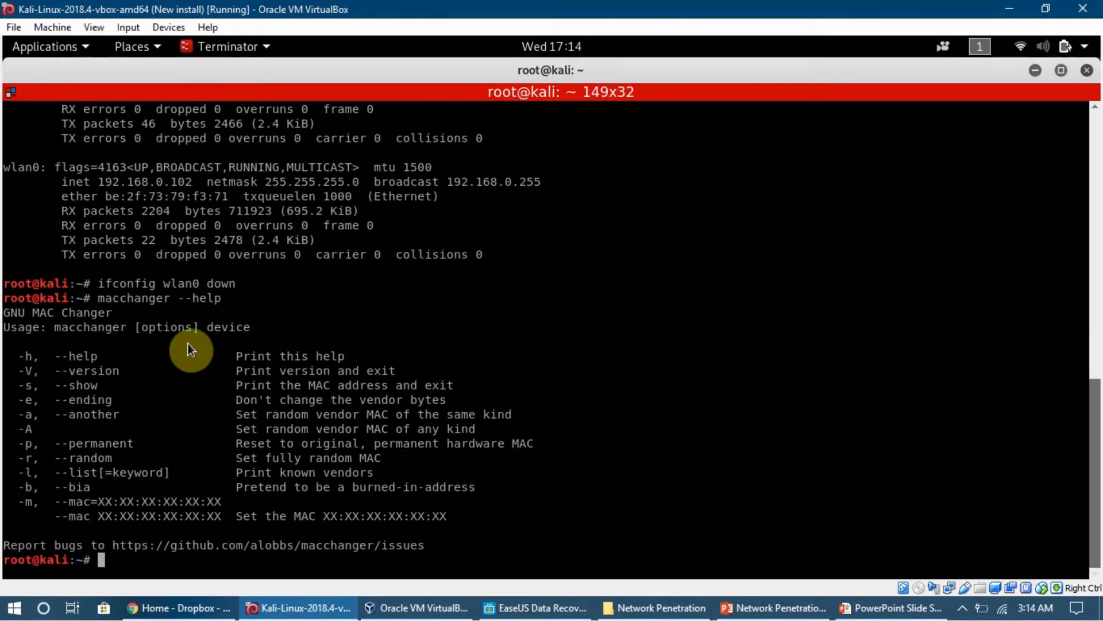
{"action": "mouse_move", "coordinate": [27, 341]}
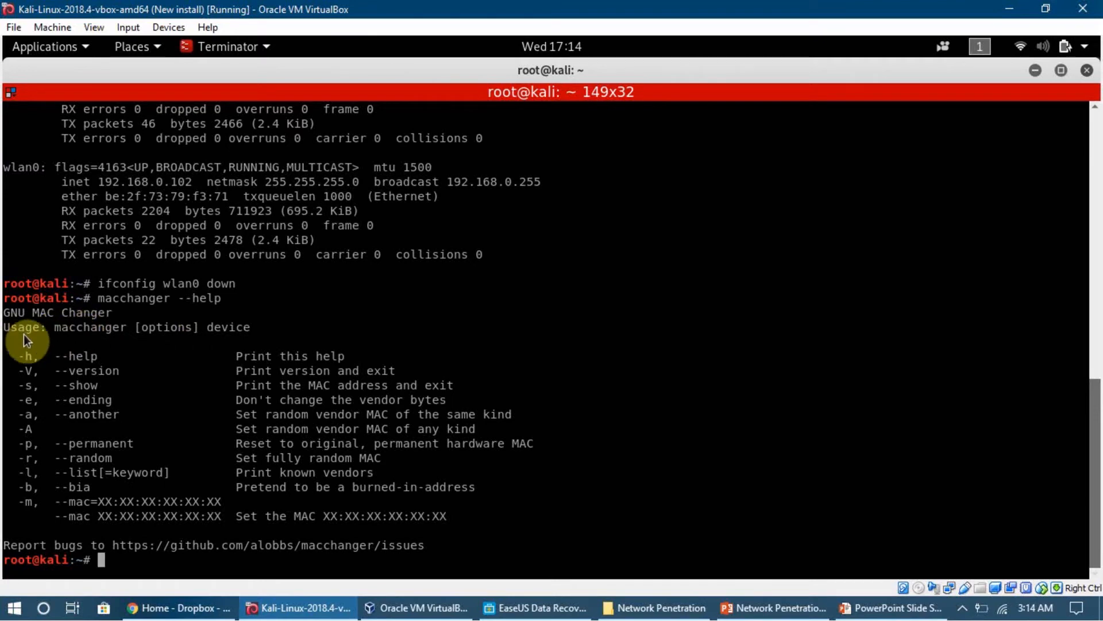
{"action": "mouse_move", "coordinate": [92, 337]}
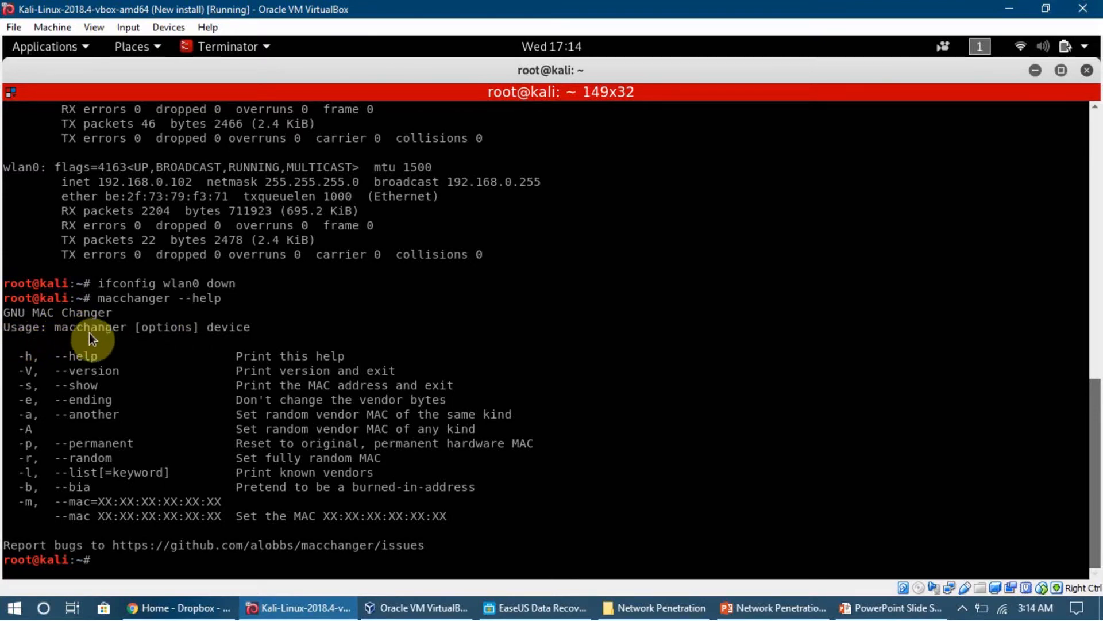
{"action": "mouse_move", "coordinate": [173, 337]}
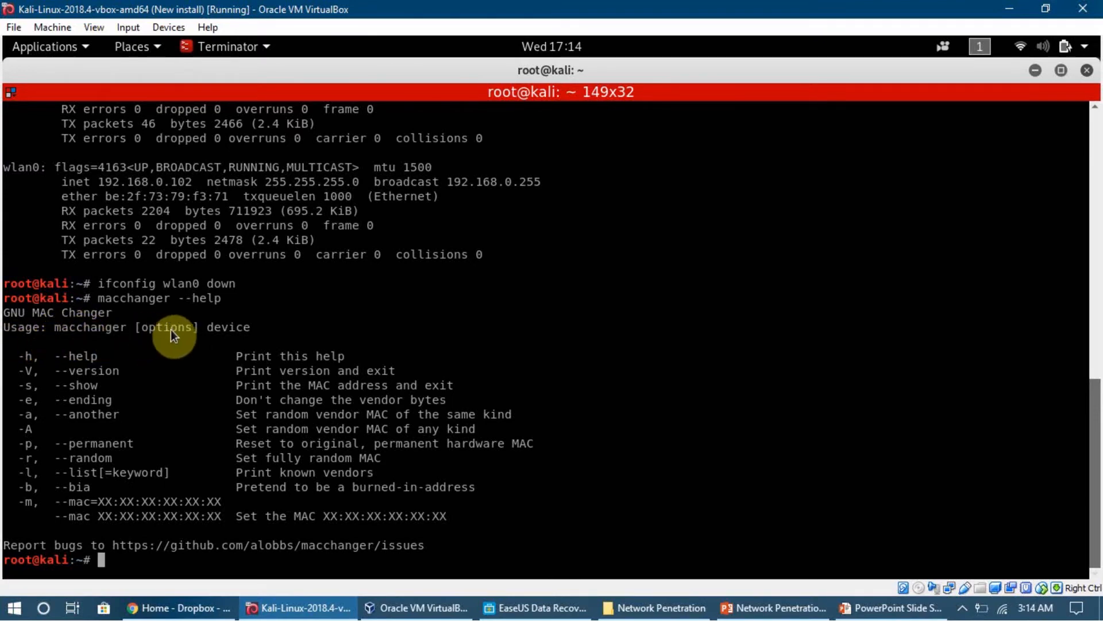
{"action": "mouse_move", "coordinate": [212, 337]}
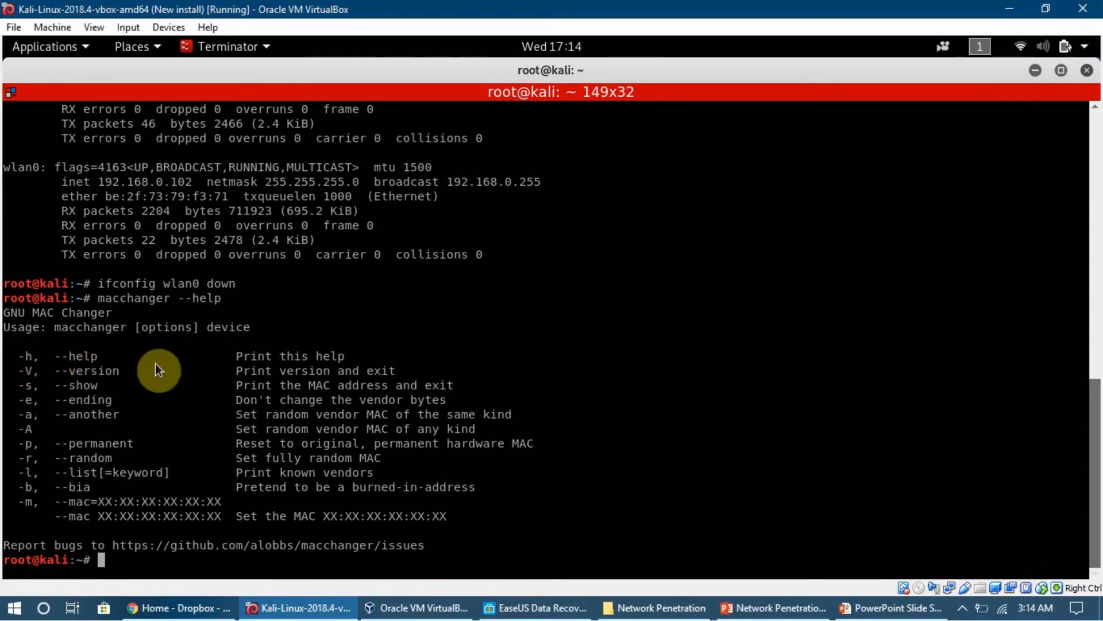
{"action": "mouse_move", "coordinate": [484, 390]}
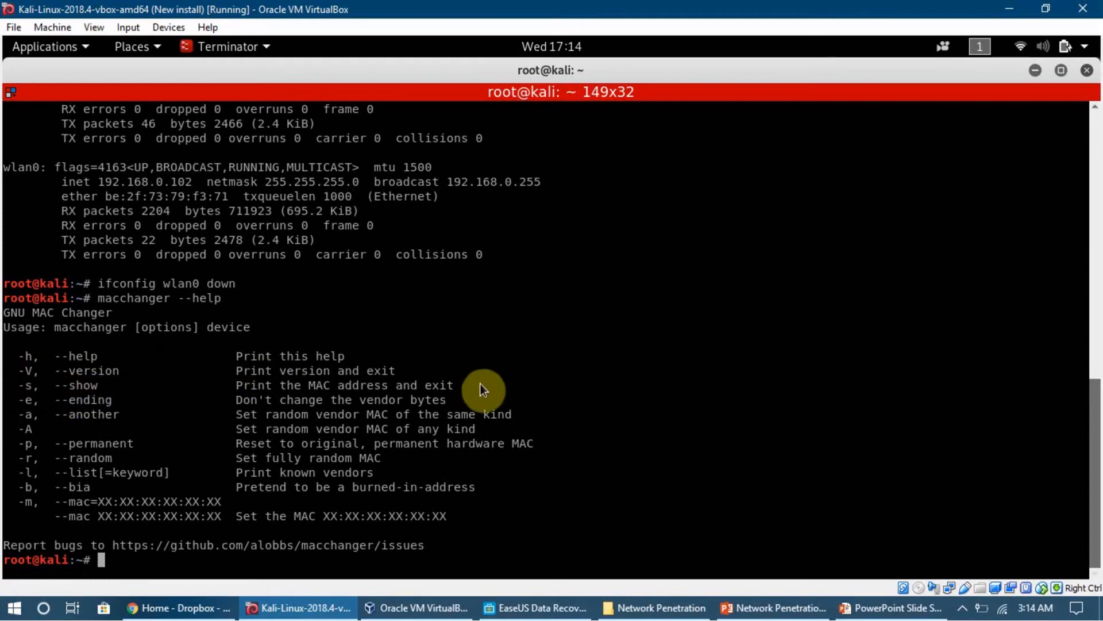
{"action": "mouse_move", "coordinate": [297, 404]}
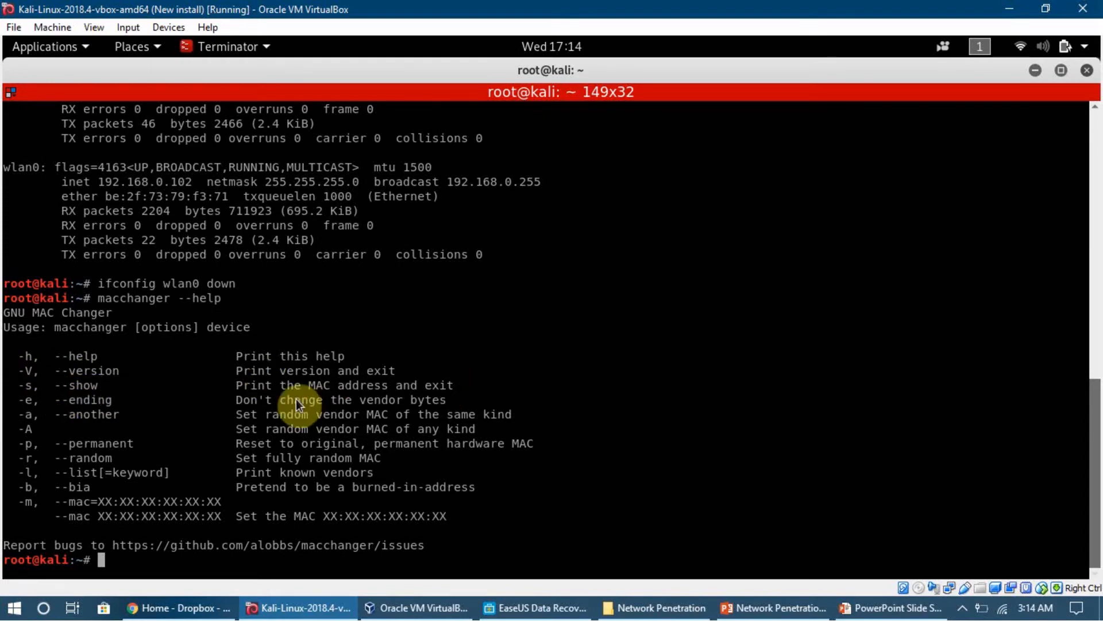
{"action": "mouse_move", "coordinate": [84, 459]}
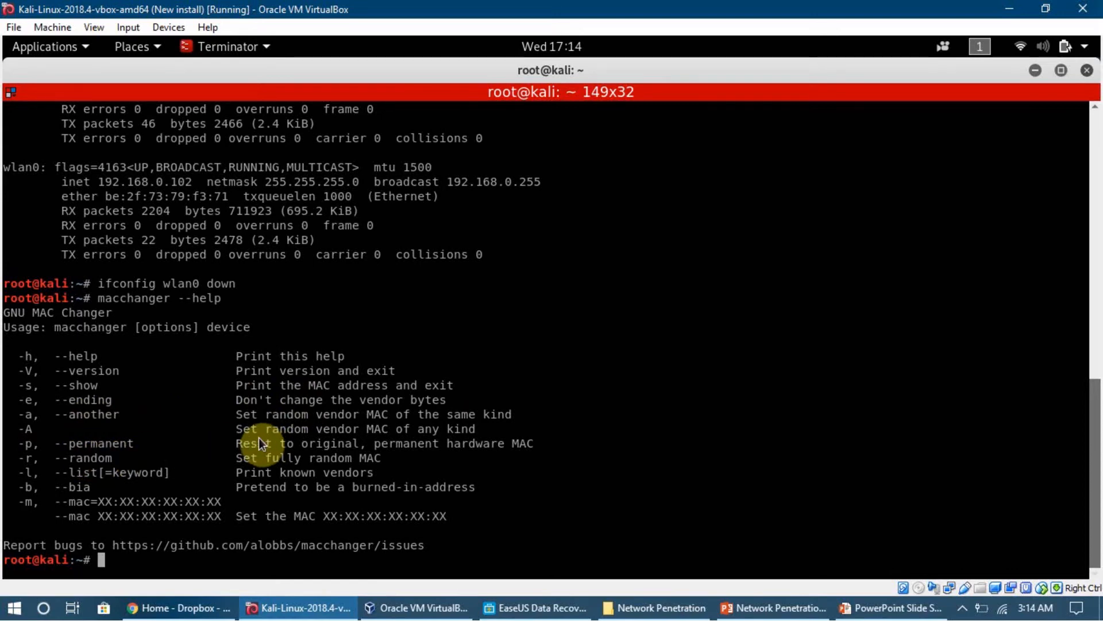
{"action": "mouse_move", "coordinate": [32, 456]}
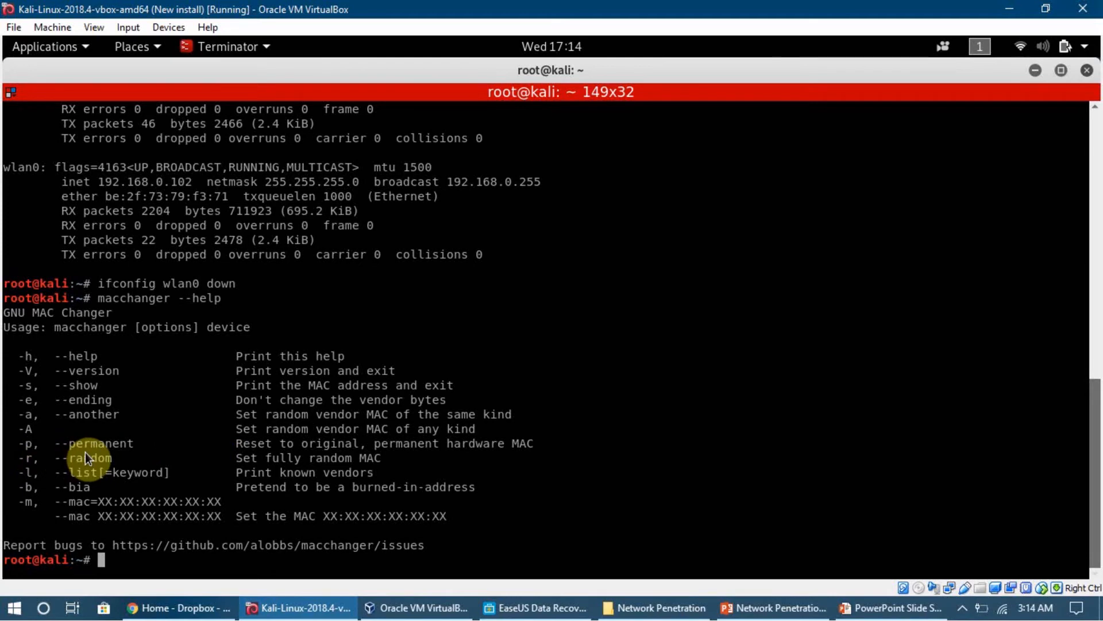
{"action": "mouse_move", "coordinate": [251, 428]}
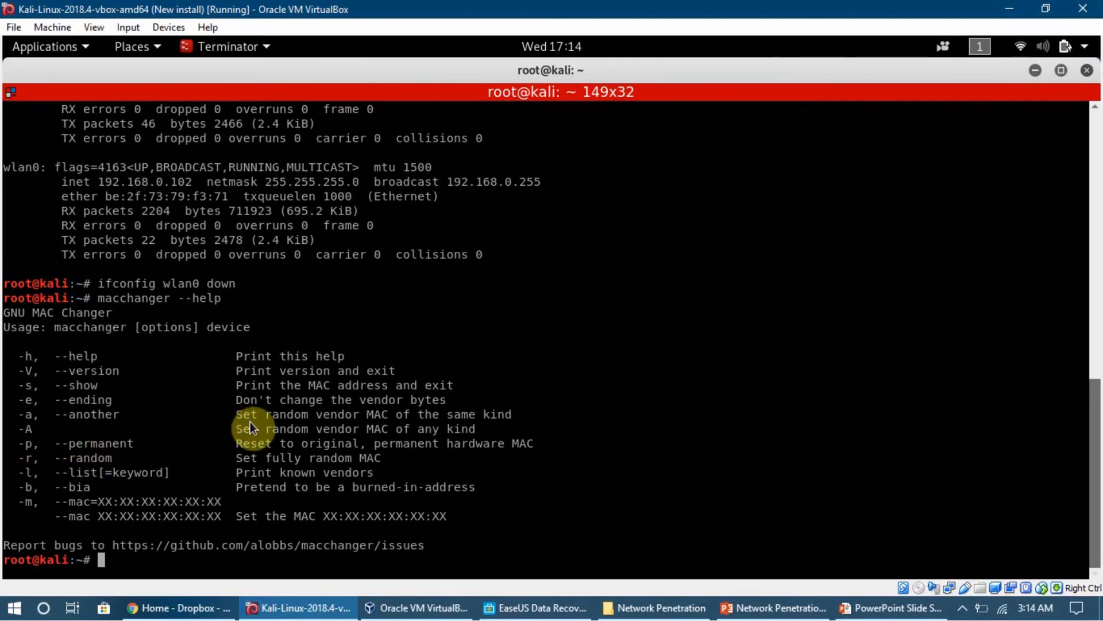
{"action": "mouse_move", "coordinate": [80, 468]}
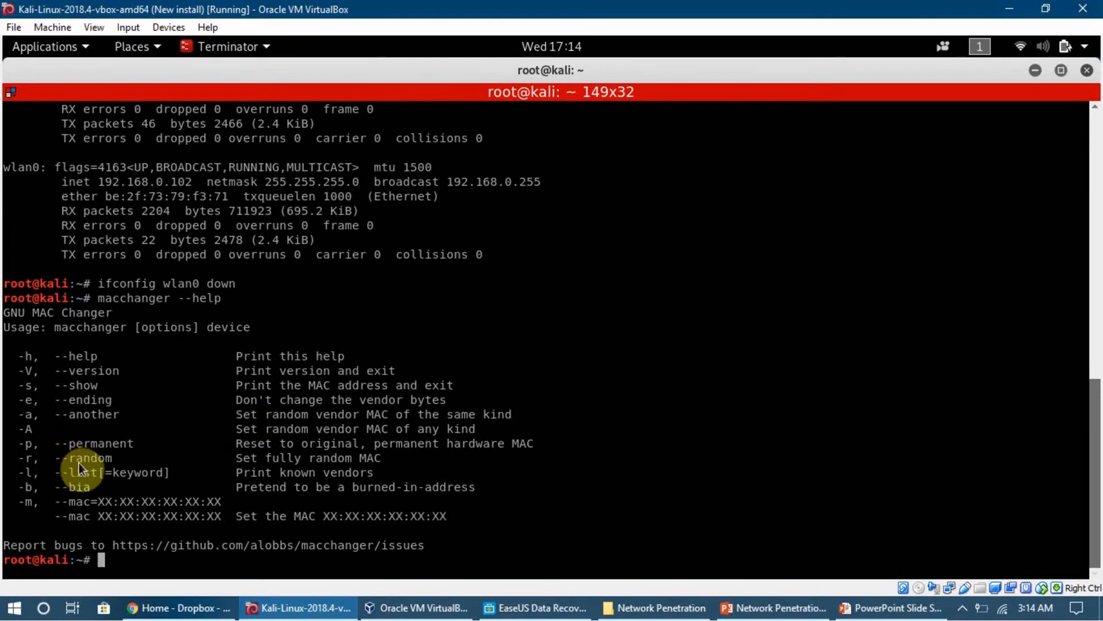
{"action": "mouse_move", "coordinate": [278, 471]}
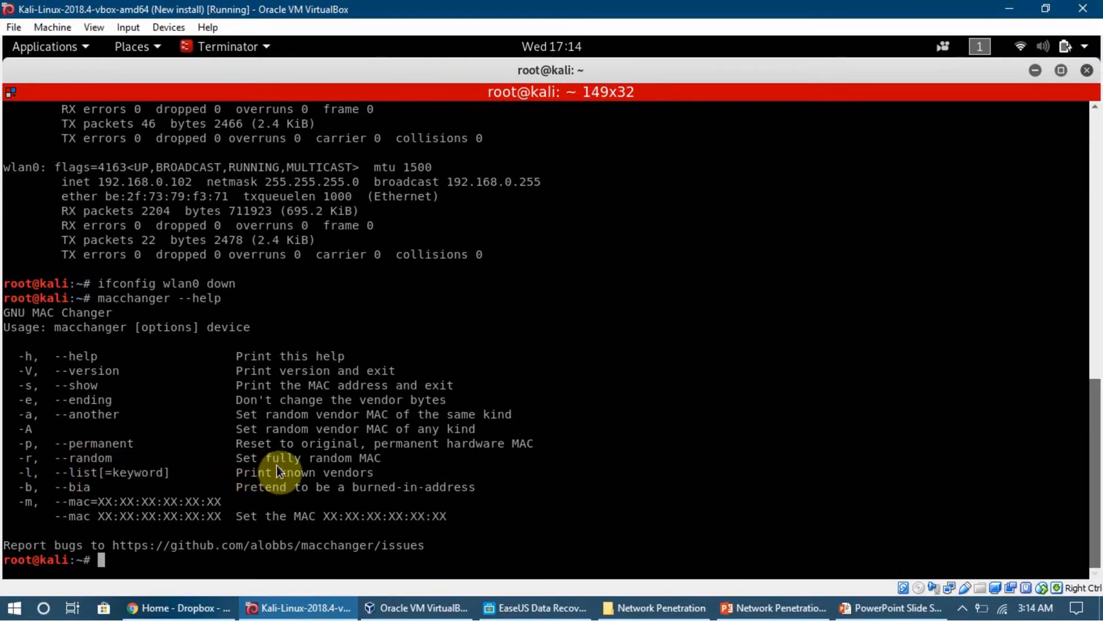
{"action": "mouse_move", "coordinate": [387, 470]}
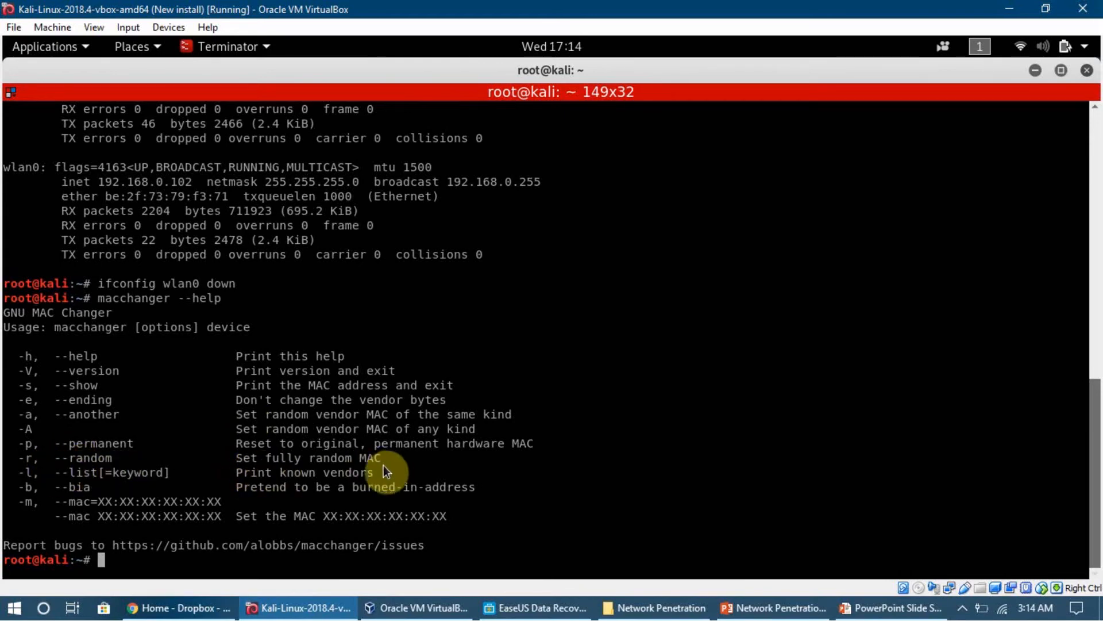
{"action": "mouse_move", "coordinate": [221, 458]}
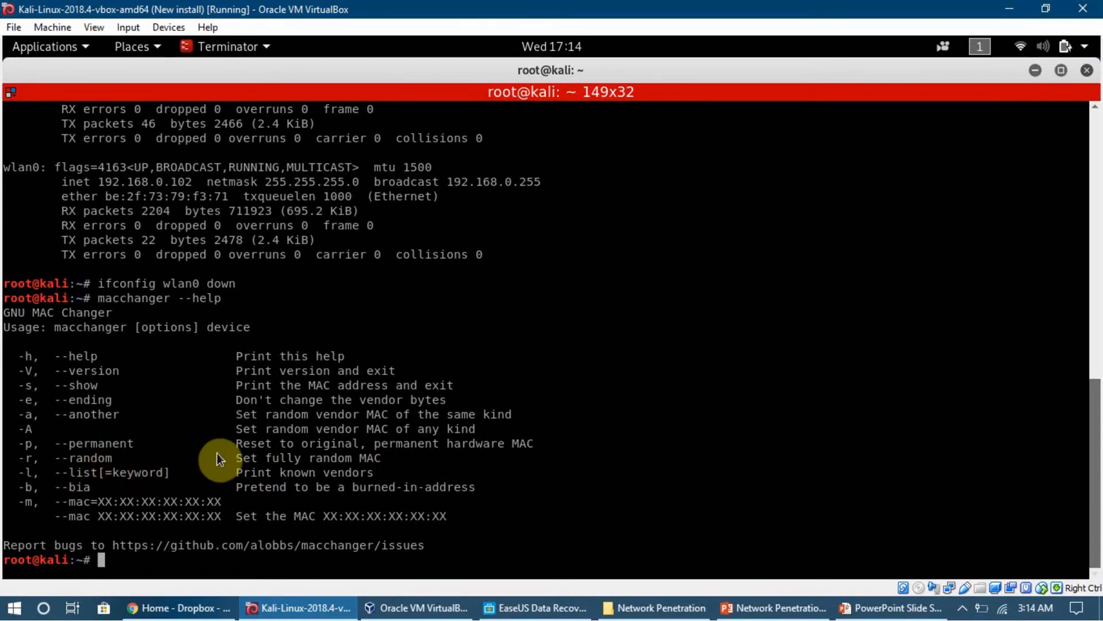
{"action": "mouse_move", "coordinate": [241, 543]}
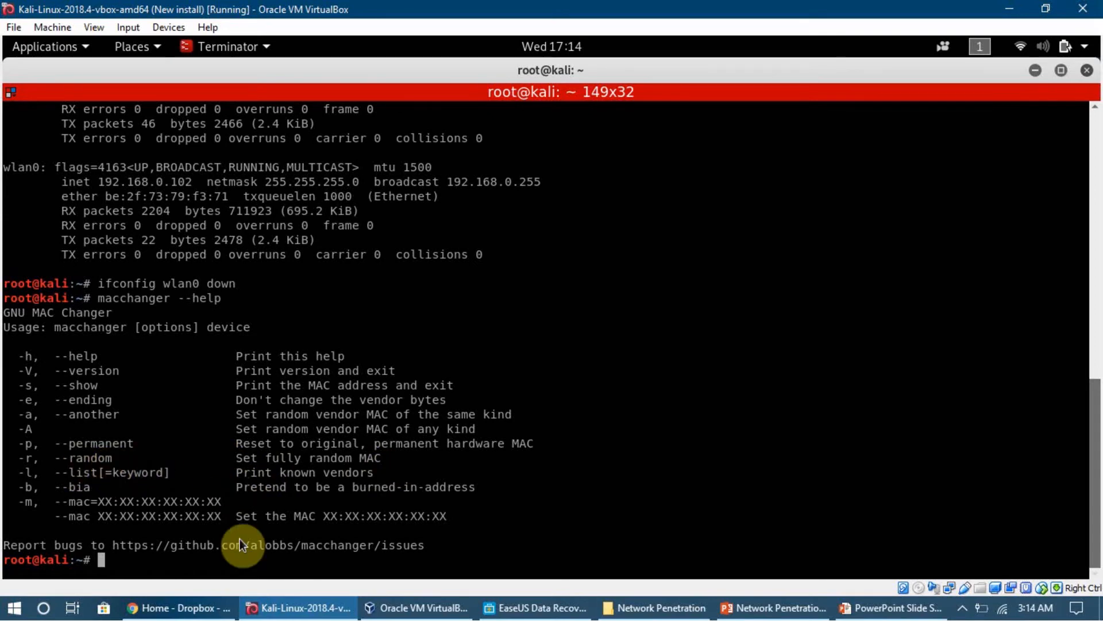
- Run 'macchanger --random wlan0' to assign wlan0 the new MAC 6e:ef:a4:8f:f7:79
{"action": "type", "text": "maccha"}
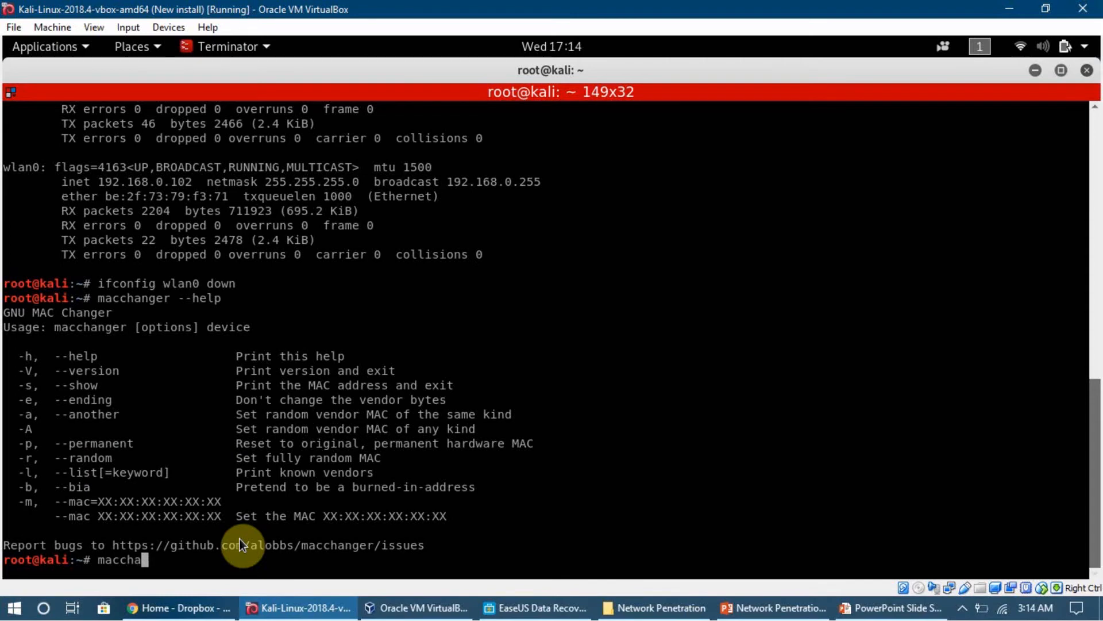
{"action": "type", "text": "nger"}
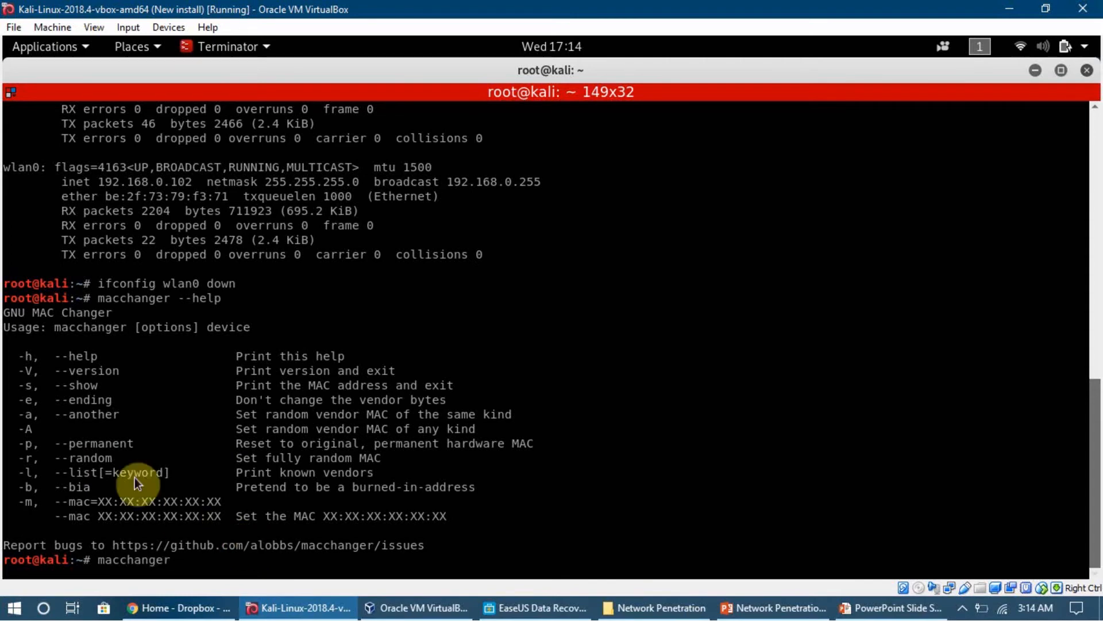
{"action": "mouse_move", "coordinate": [148, 334]}
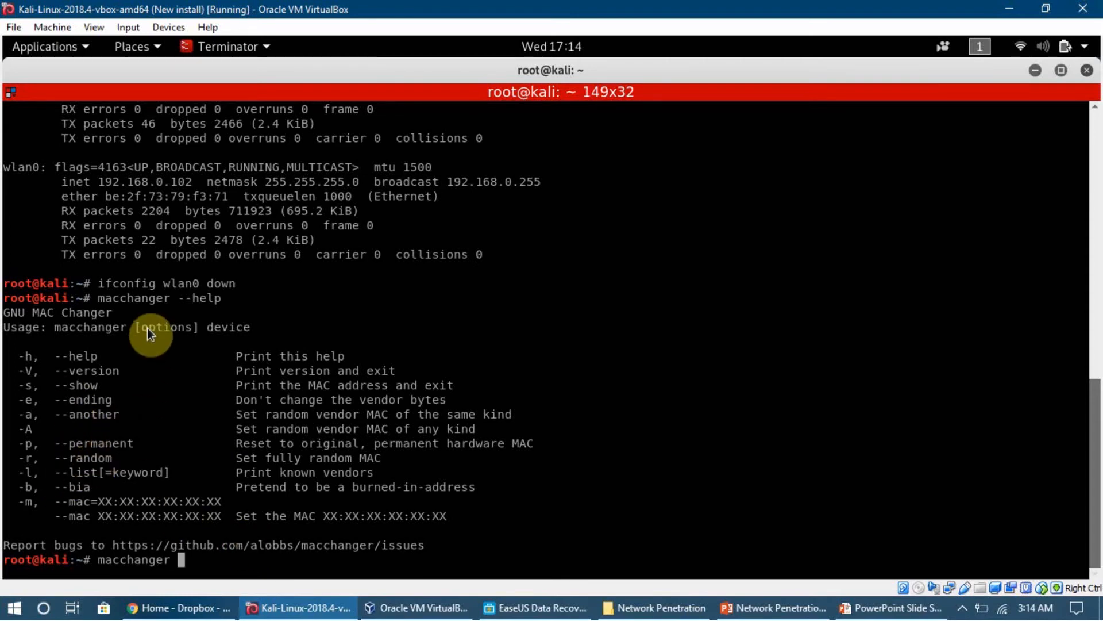
{"action": "mouse_move", "coordinate": [177, 338]}
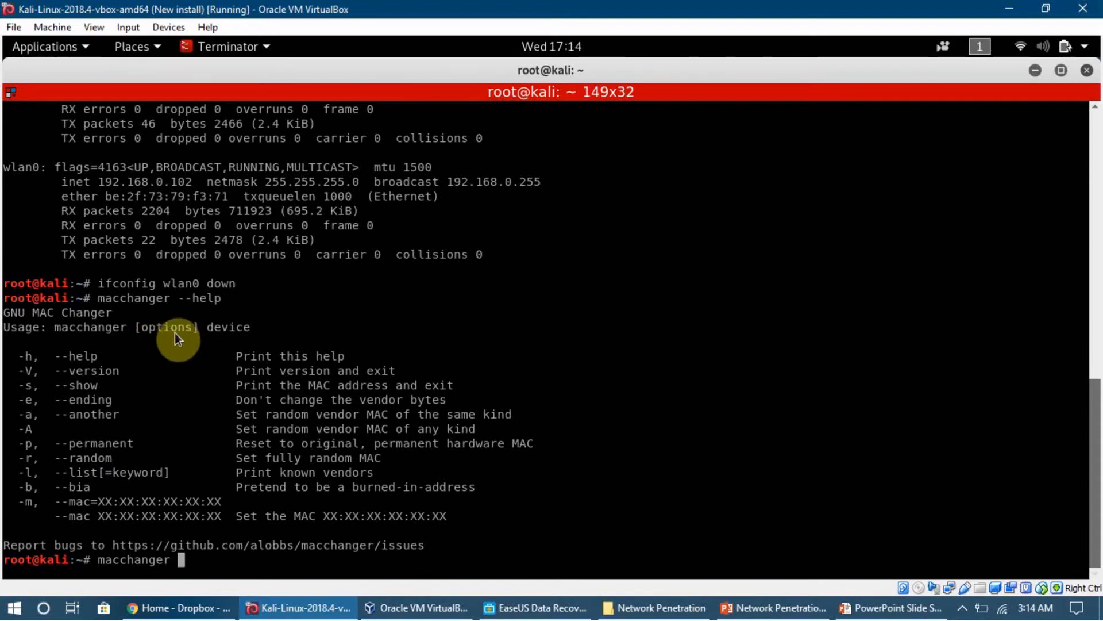
{"action": "mouse_move", "coordinate": [39, 519]}
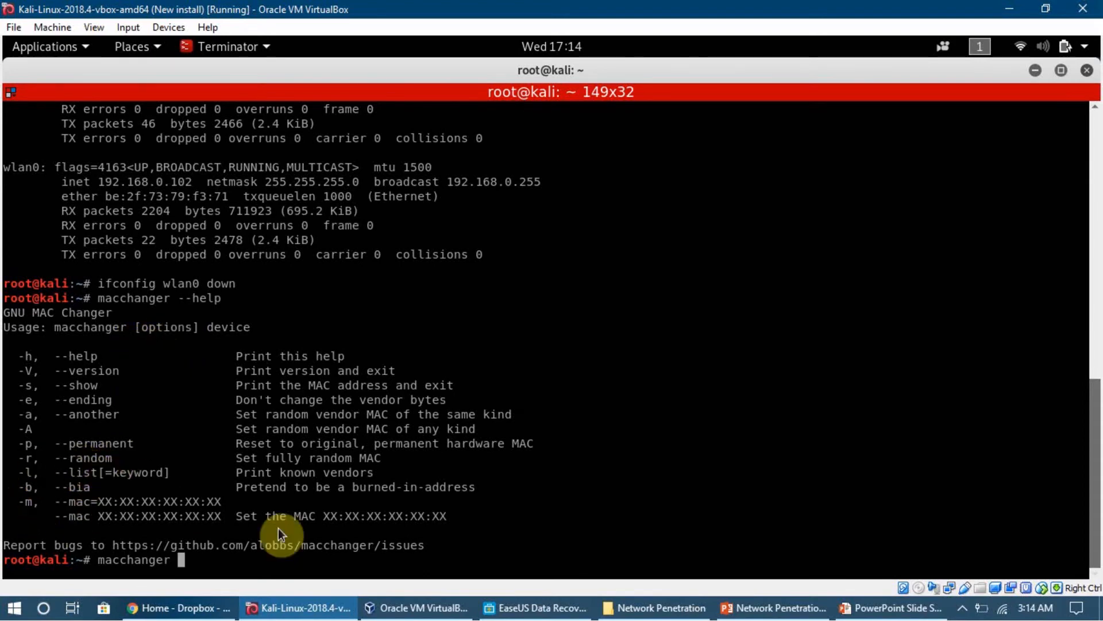
{"action": "type", "text": "--random"}
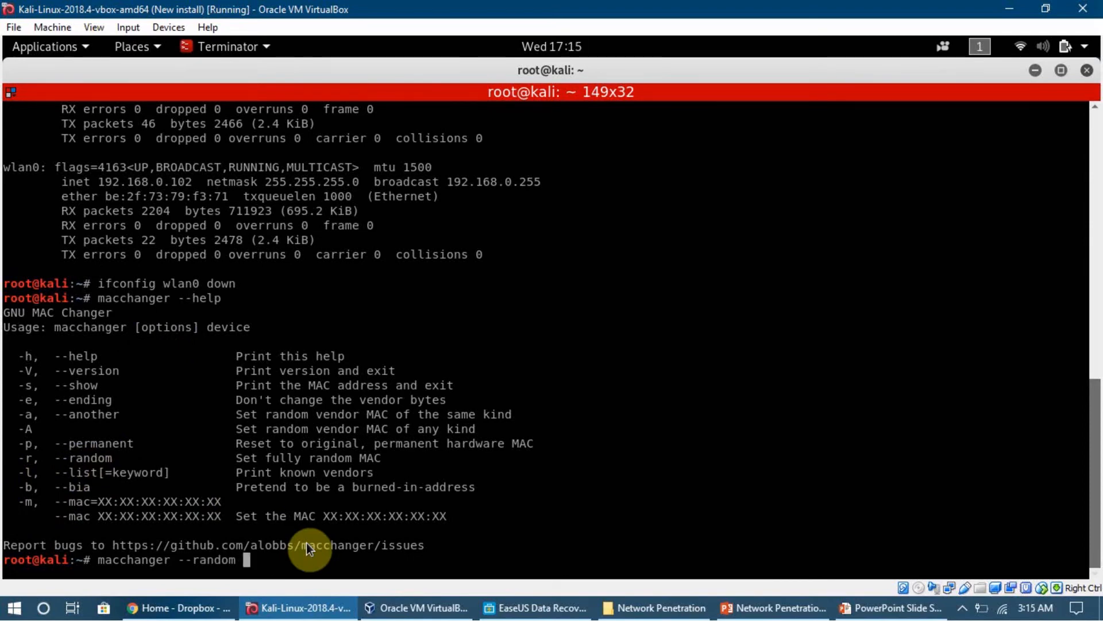
{"action": "type", "text": "wlan0"}
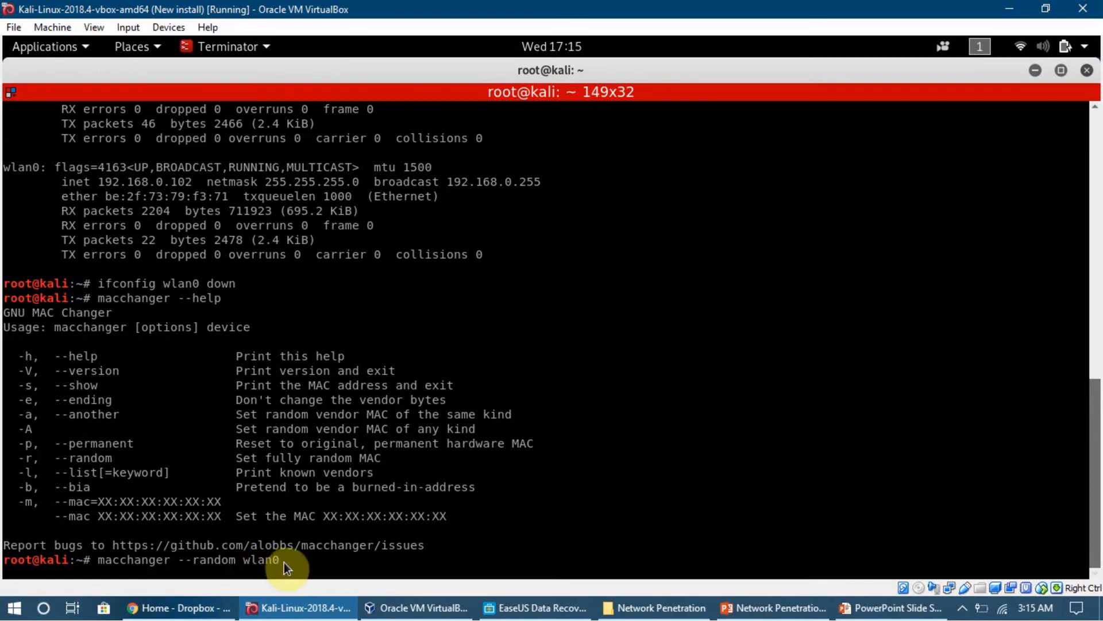
{"action": "mouse_move", "coordinate": [394, 554]}
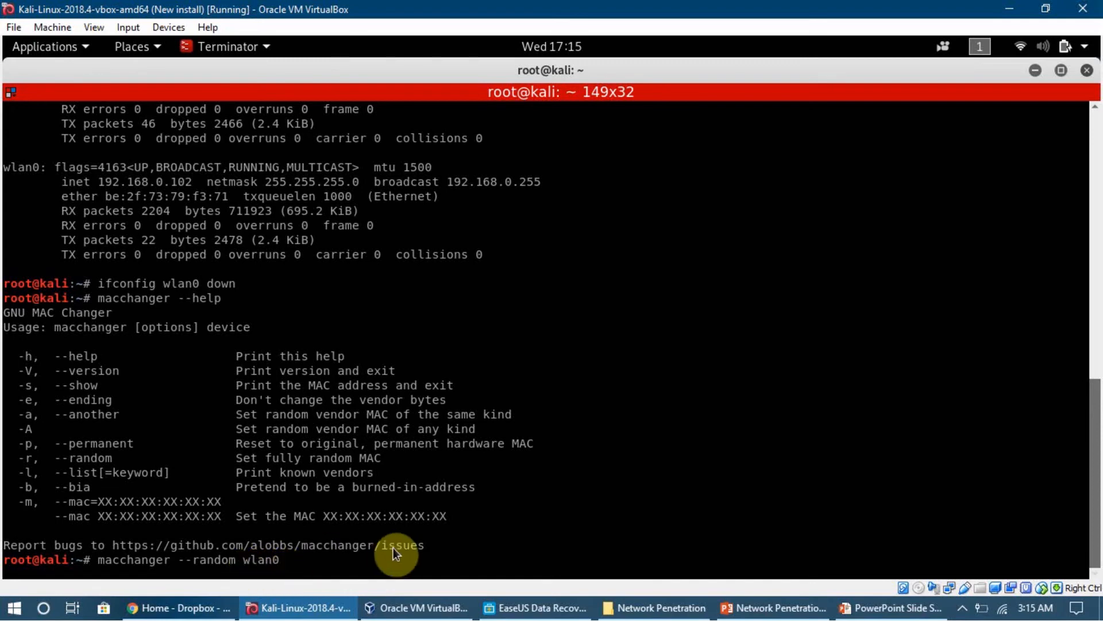
{"action": "key", "text": "Return"}
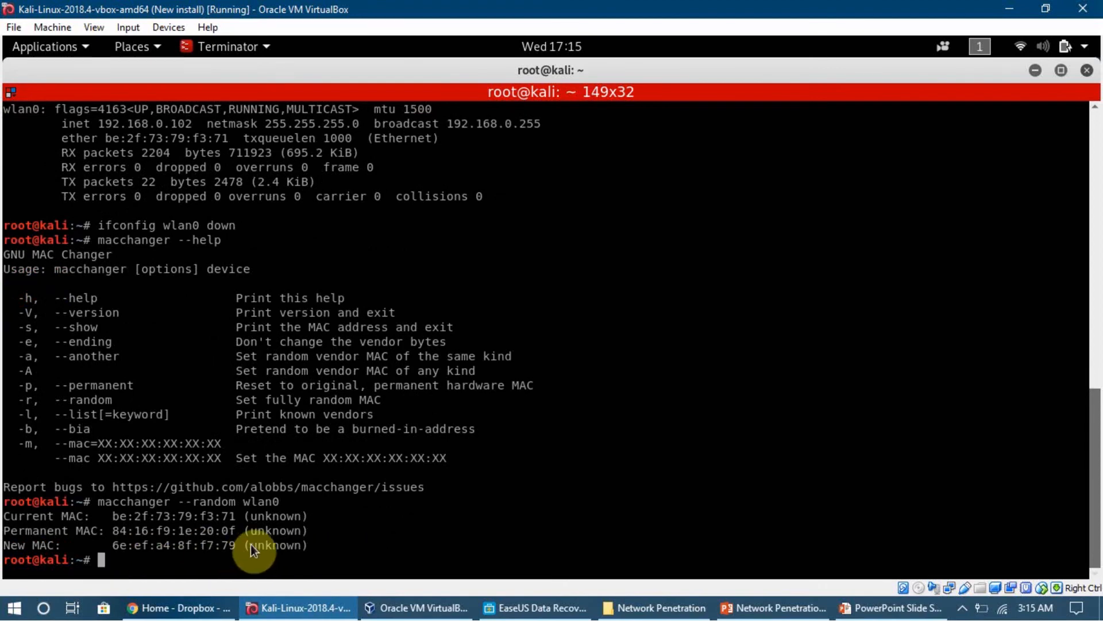
{"action": "mouse_move", "coordinate": [136, 523]}
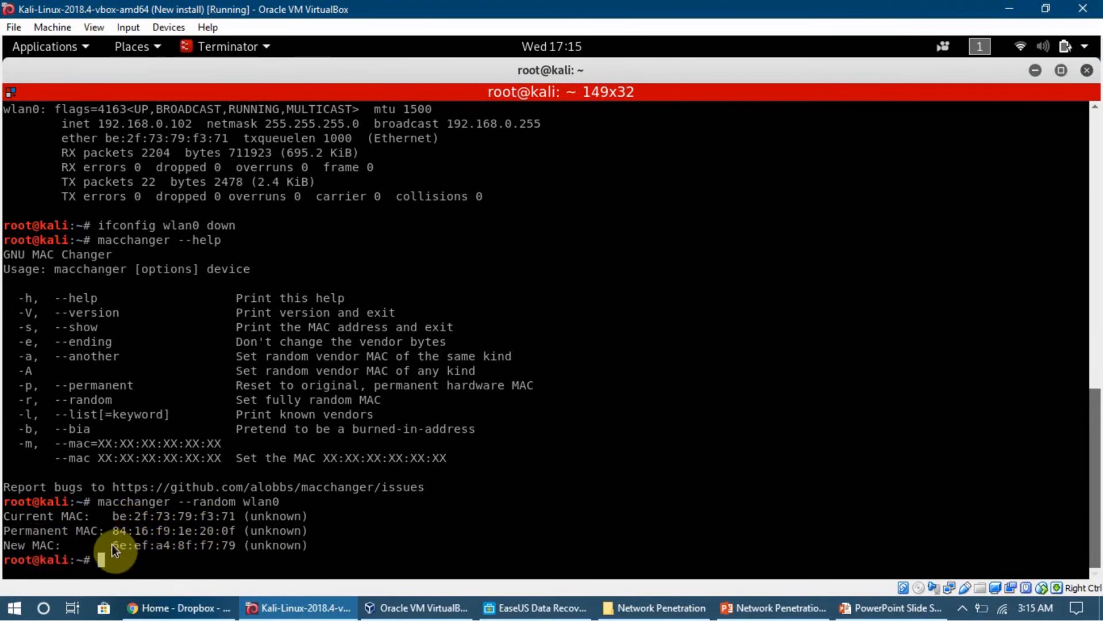
{"action": "mouse_move", "coordinate": [105, 558]}
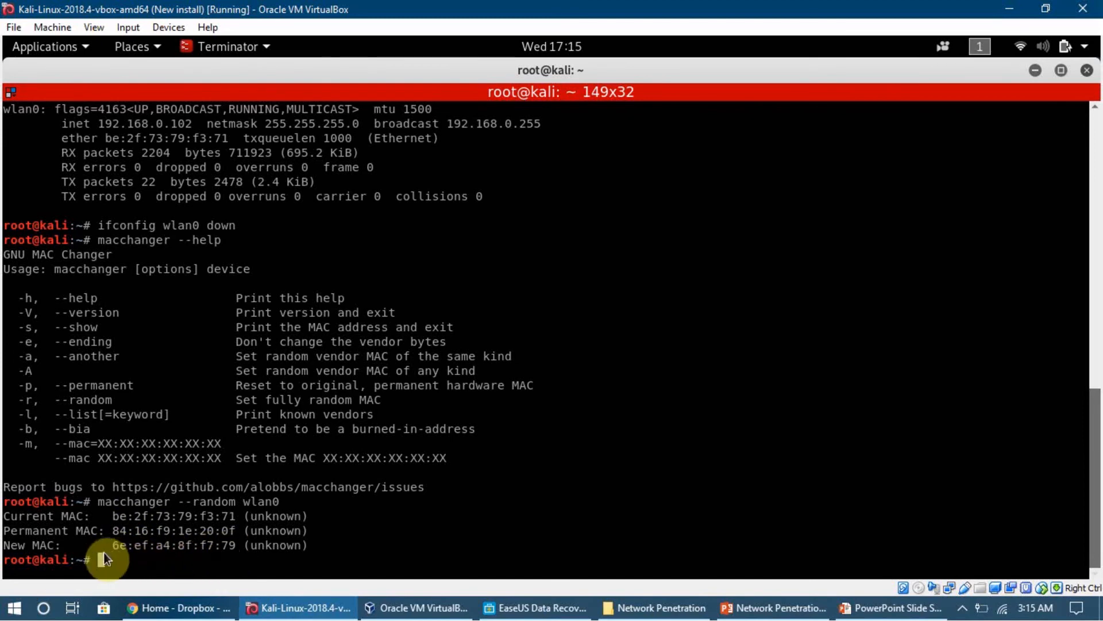
{"action": "mouse_move", "coordinate": [266, 556]}
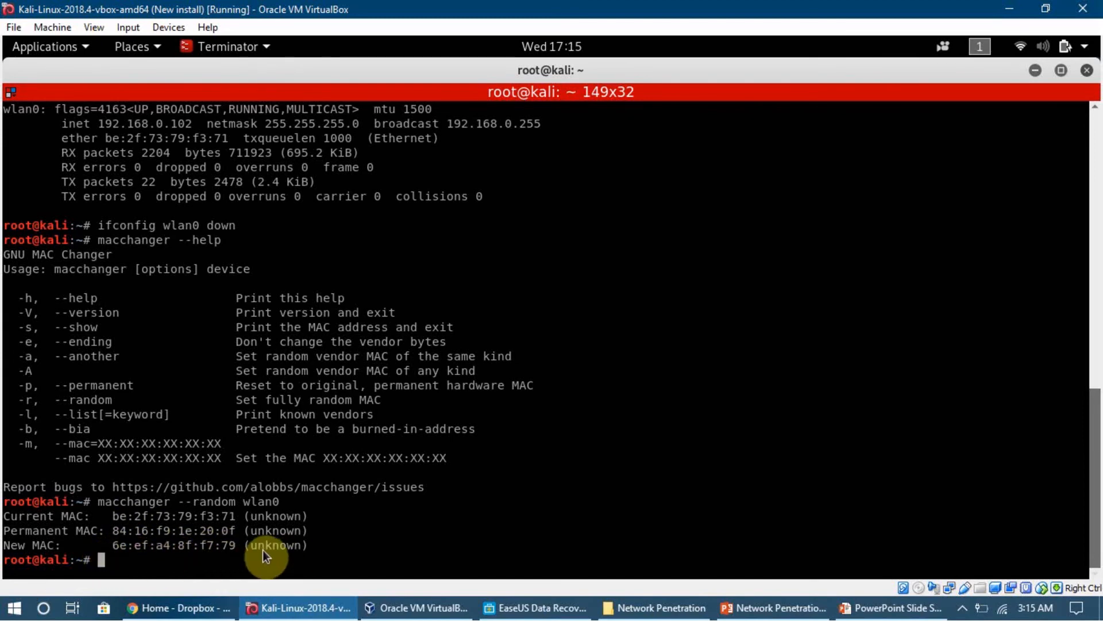
- Run 'ifconfig wlan0 up' to bring the wlan0 interface back up
{"action": "type", "text": "ifconfig"}
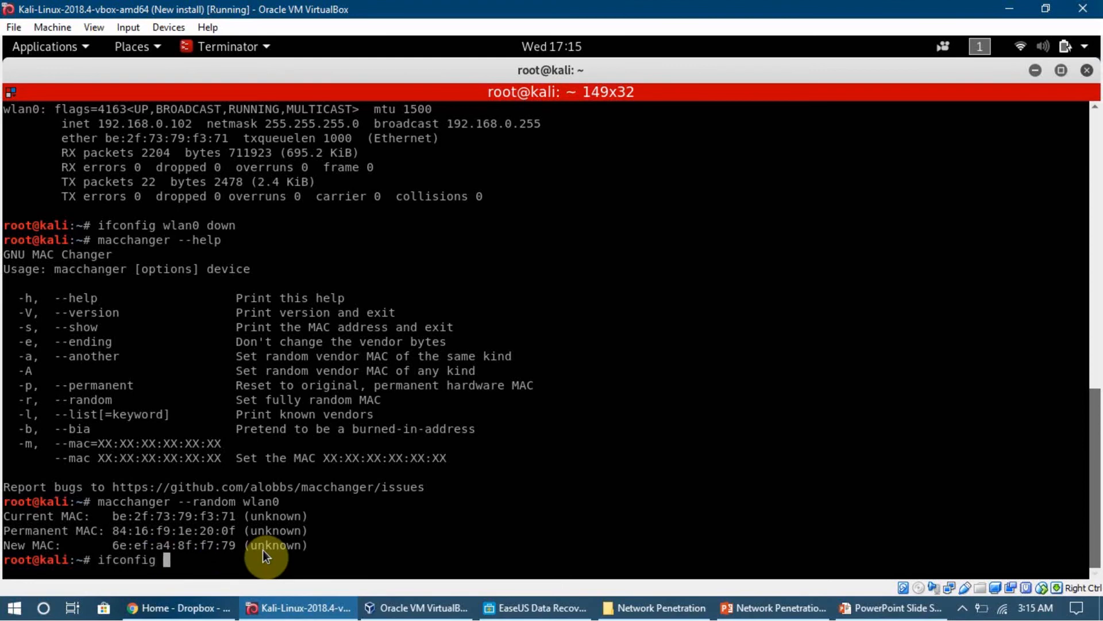
{"action": "type", "text": "wlan0"}
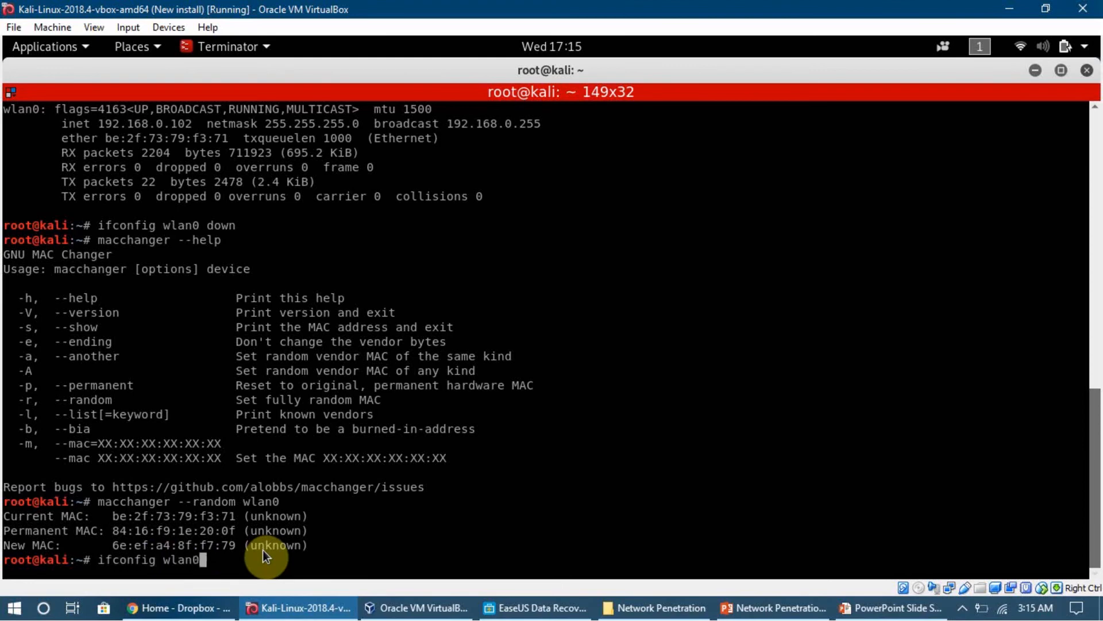
{"action": "type", "text": "up"}
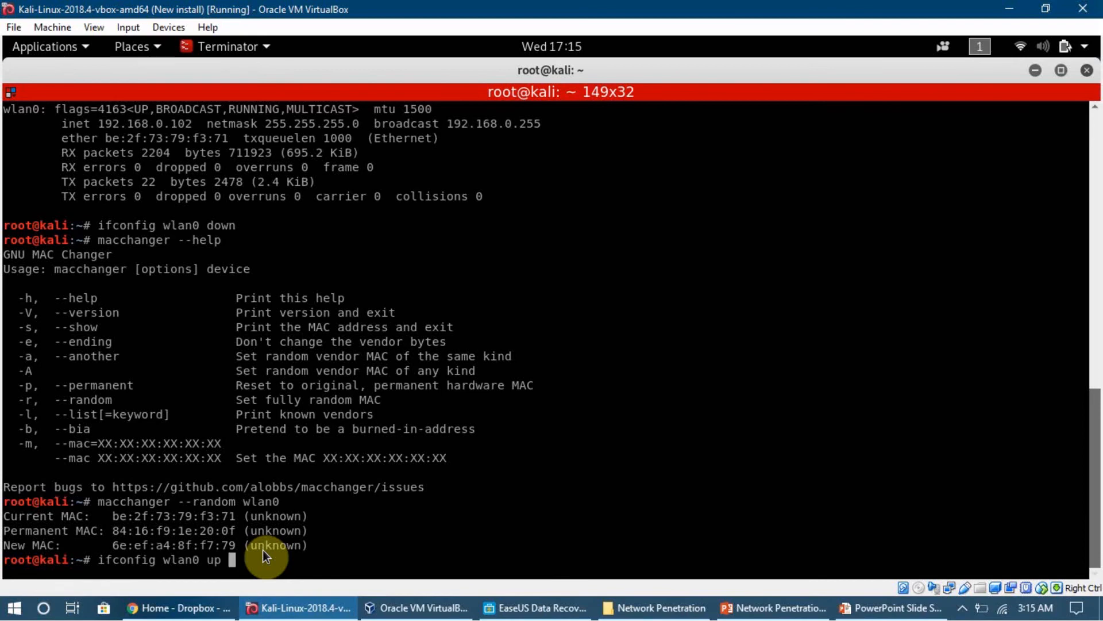
{"action": "mouse_move", "coordinate": [236, 573]}
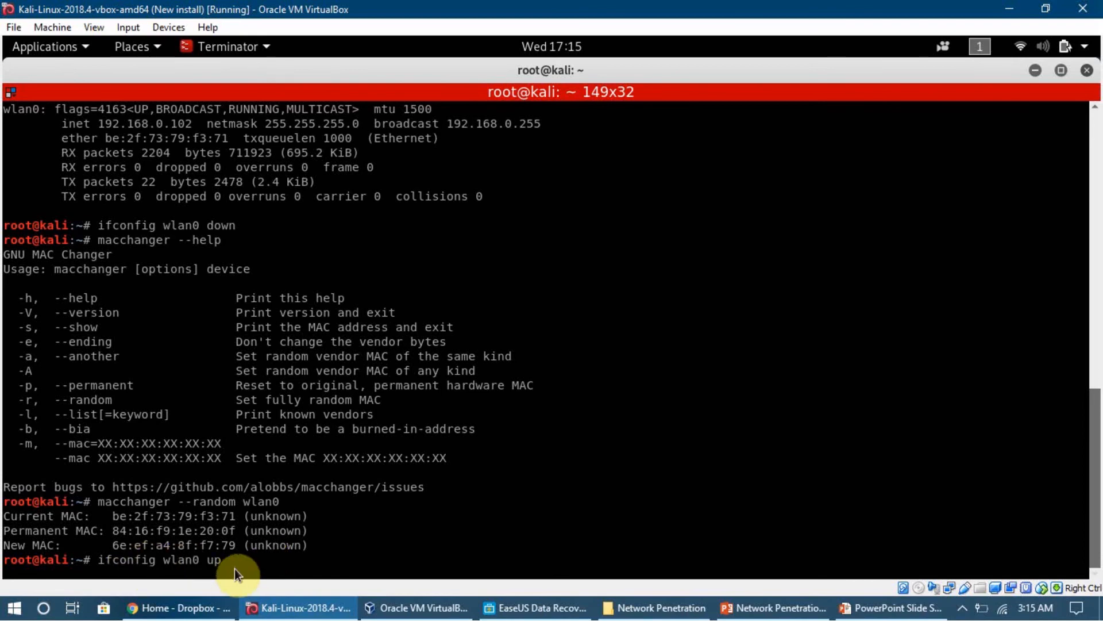
{"action": "mouse_move", "coordinate": [126, 574]}
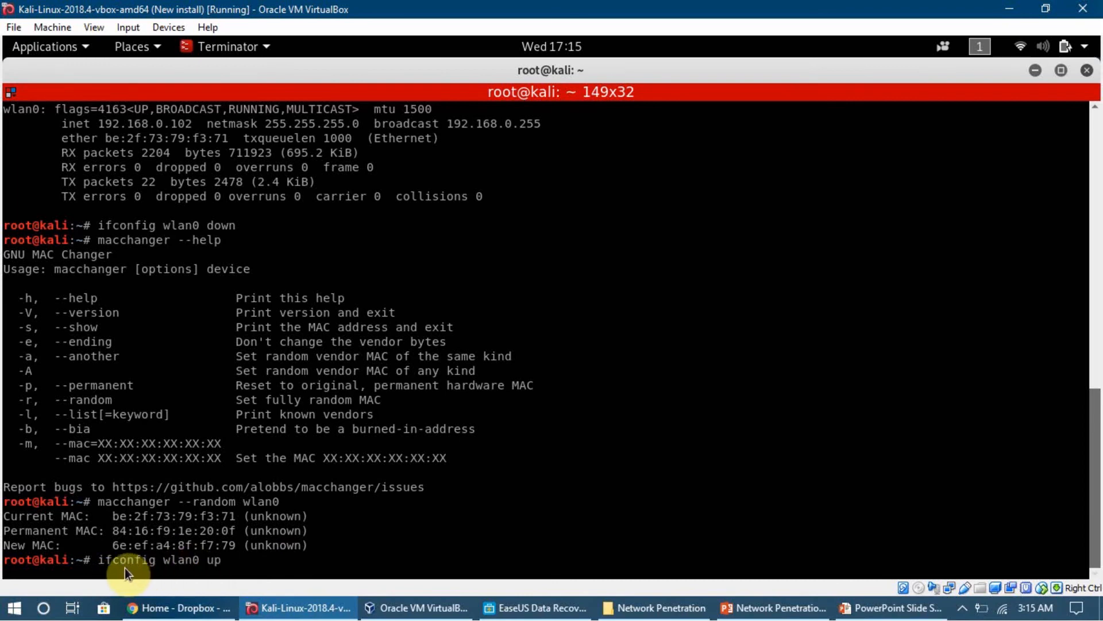
{"action": "mouse_move", "coordinate": [177, 569]}
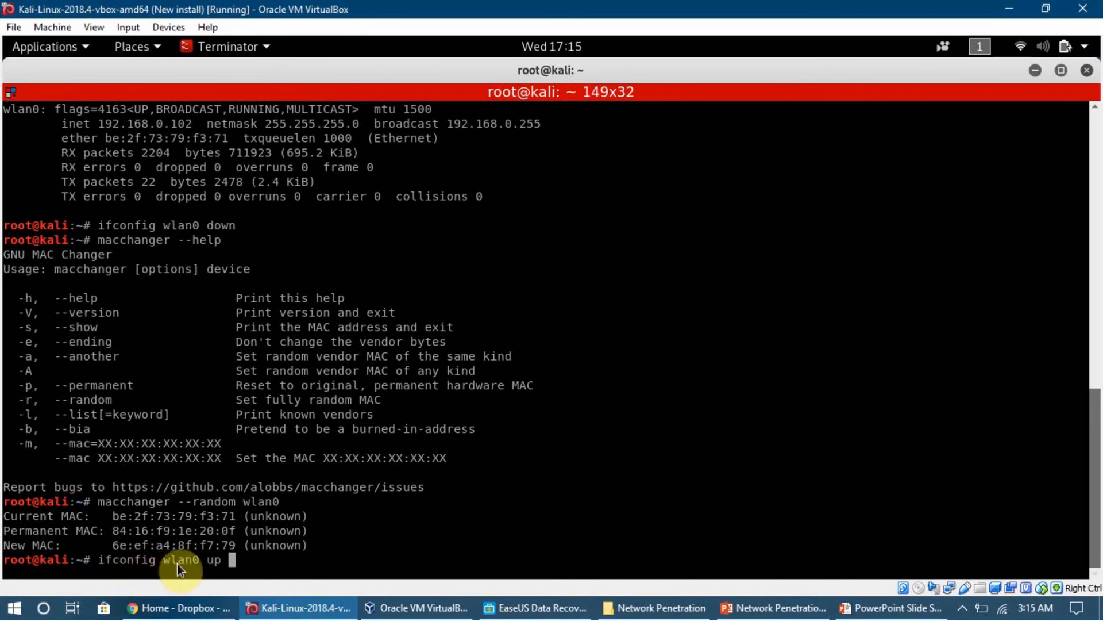
{"action": "mouse_move", "coordinate": [213, 573]}
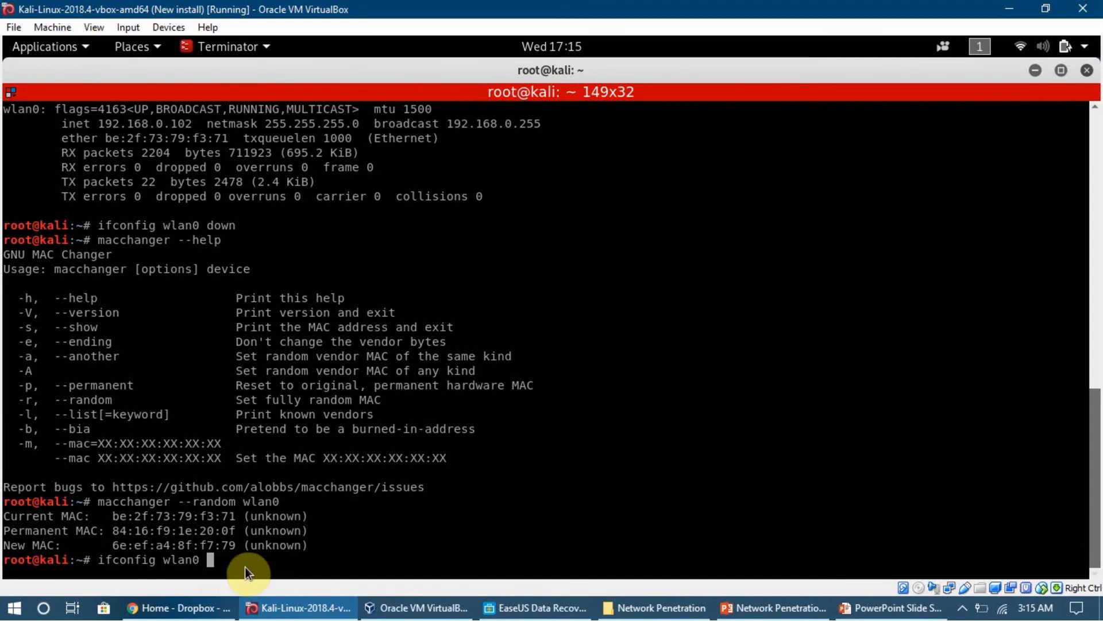
{"action": "type", "text": "up"}
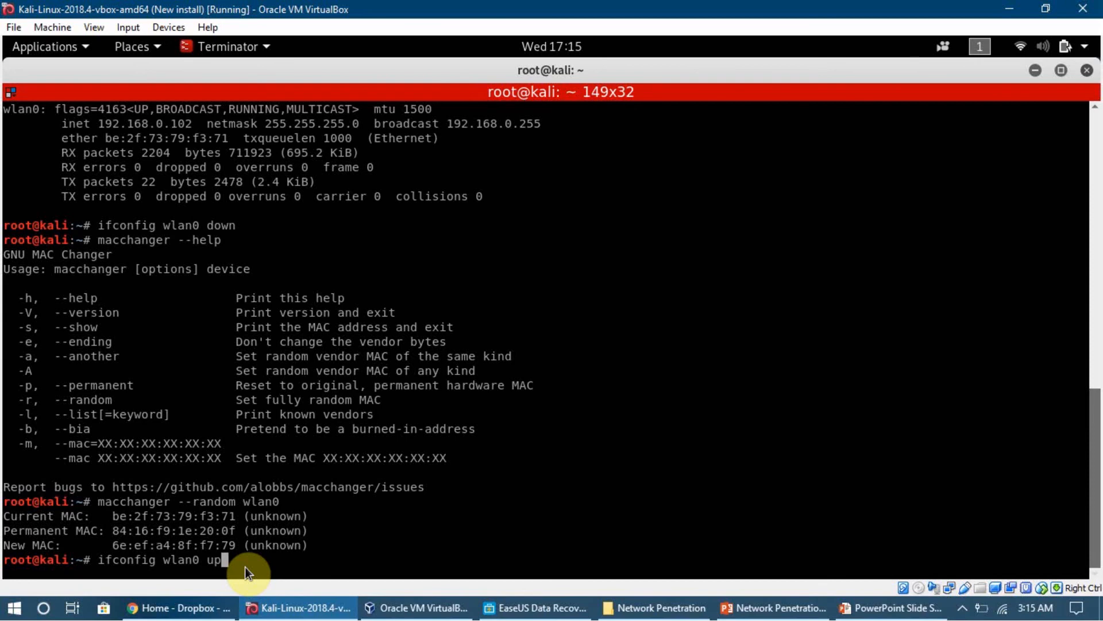
{"action": "key", "text": "Return"}
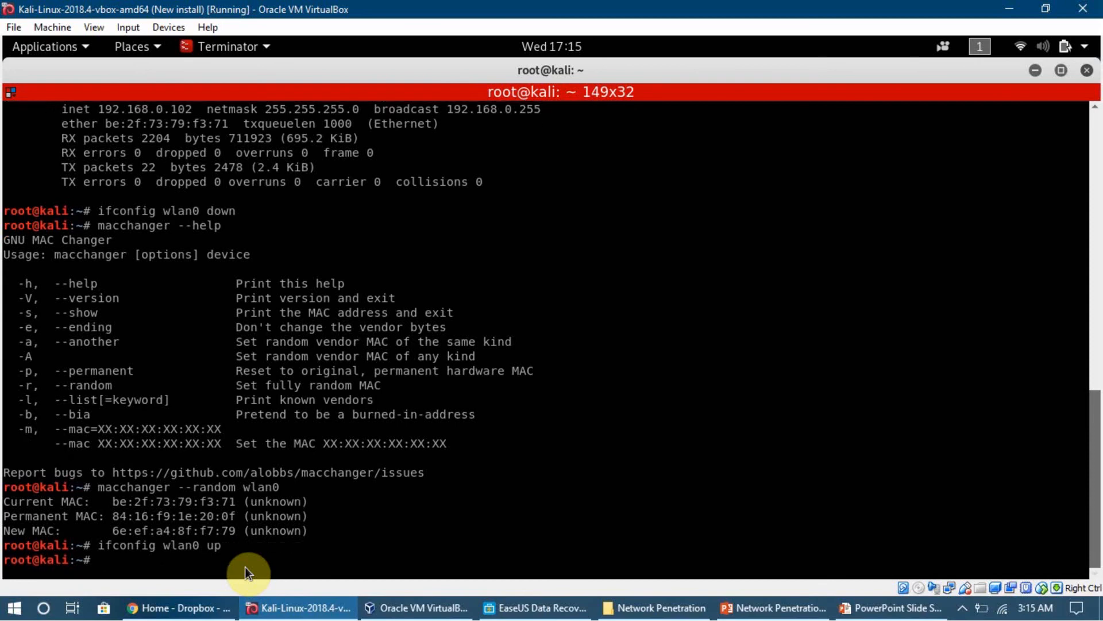
- Run ifconfig again to confirm wlan0's ether address is now 6e:ef:a4:8f:f7:79
{"action": "type", "text": "ifconfig"}
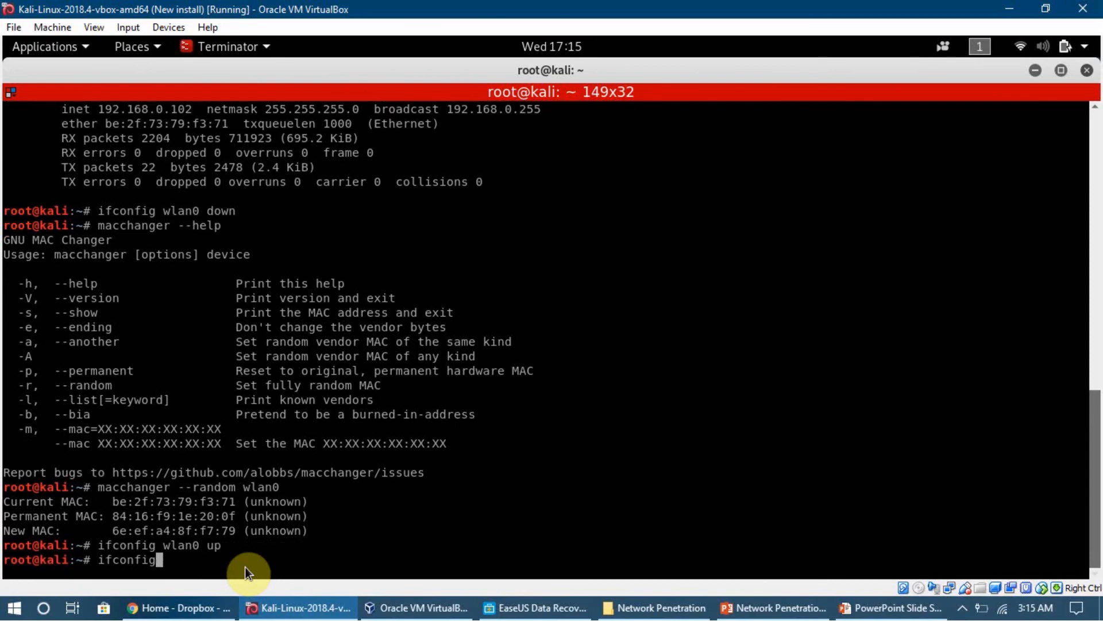
{"action": "key", "text": "Return"}
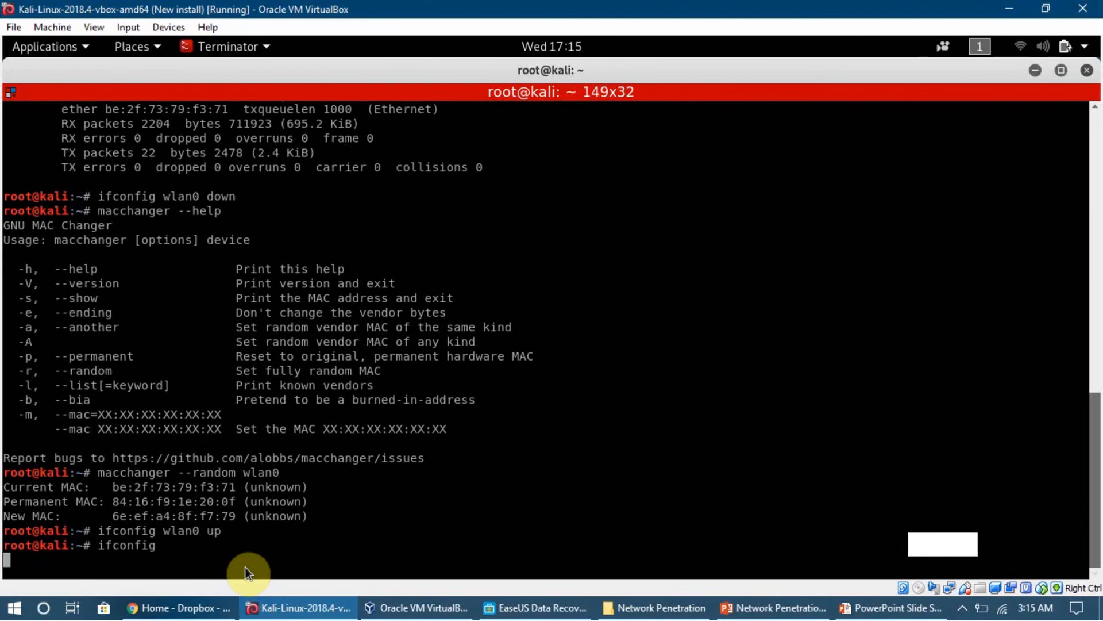
{"action": "key", "text": "Return"}
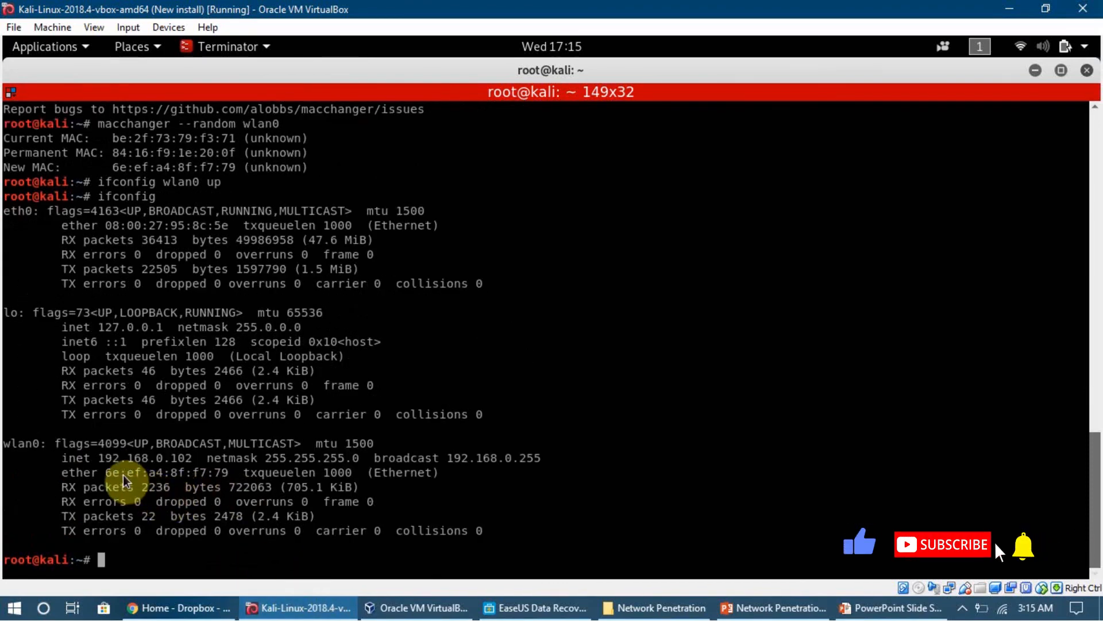